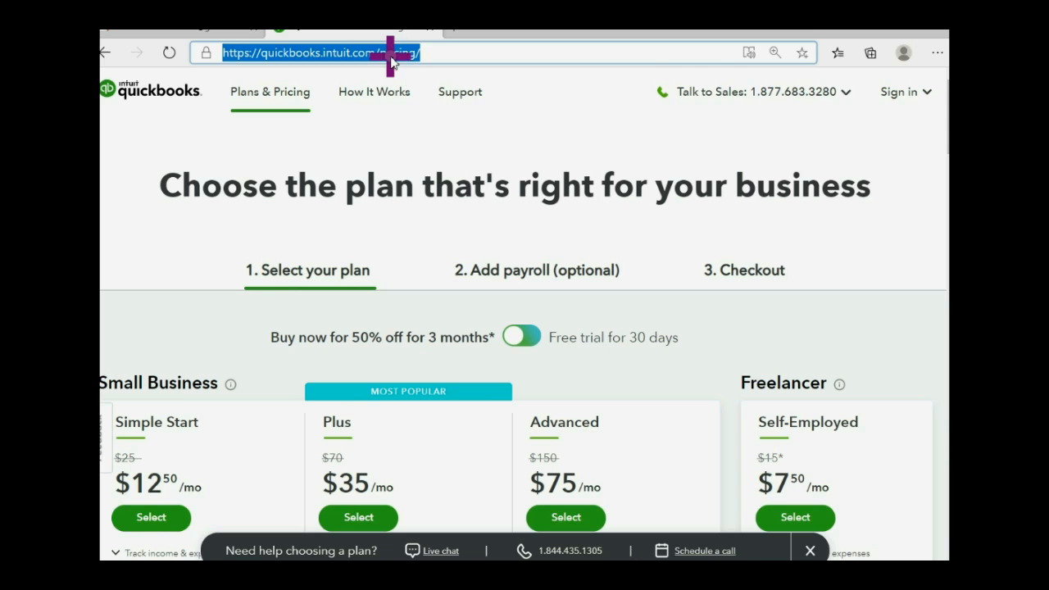
Step: Switch the pricing page to the 30-day free trial and review full plan prices like Plus at $70/mo
left_click(328, 53)
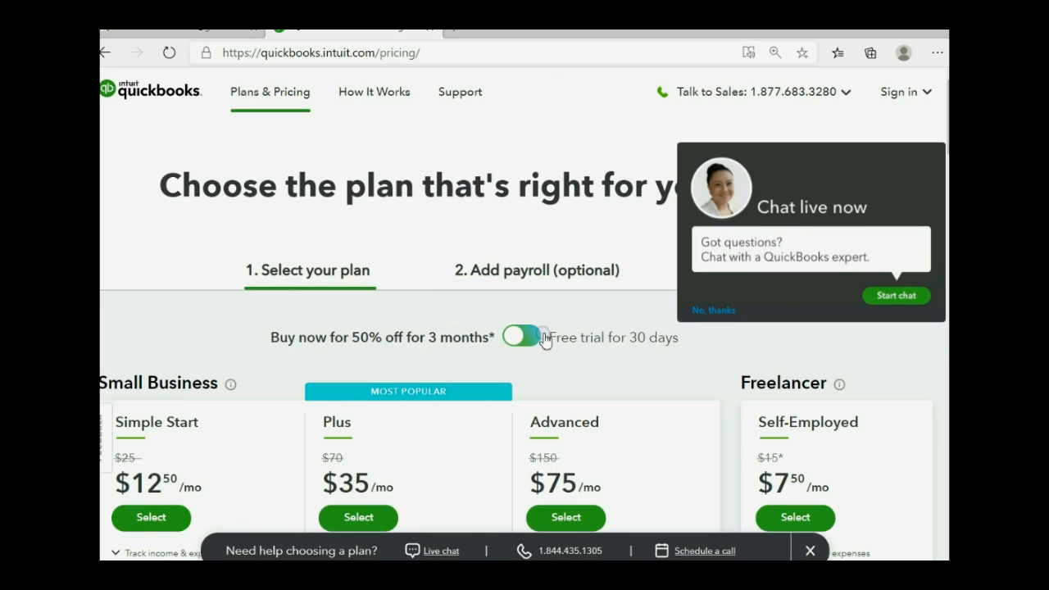
left_click(712, 310)
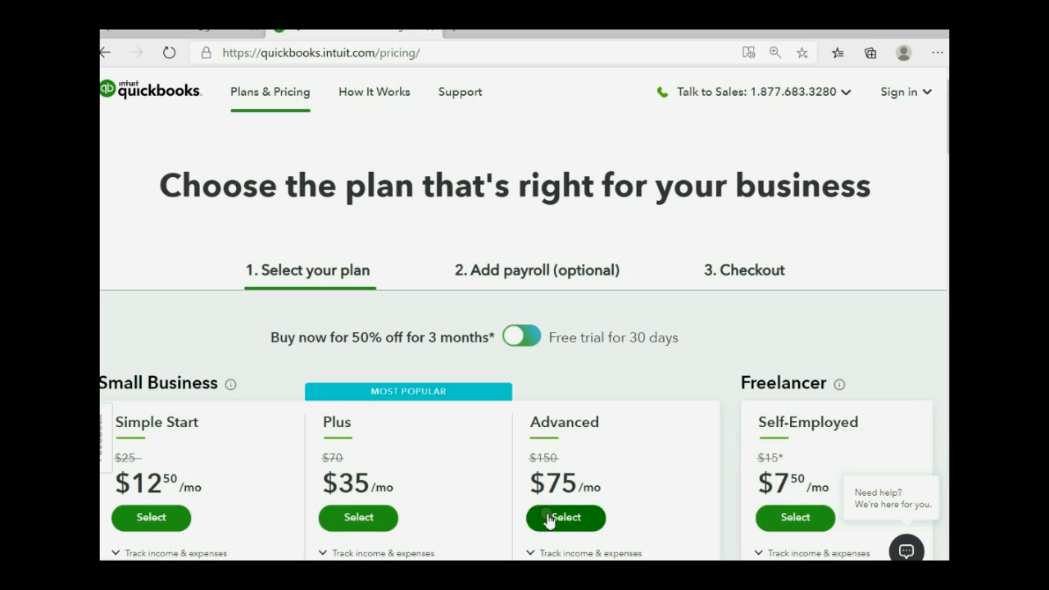
mouse_move(168, 495)
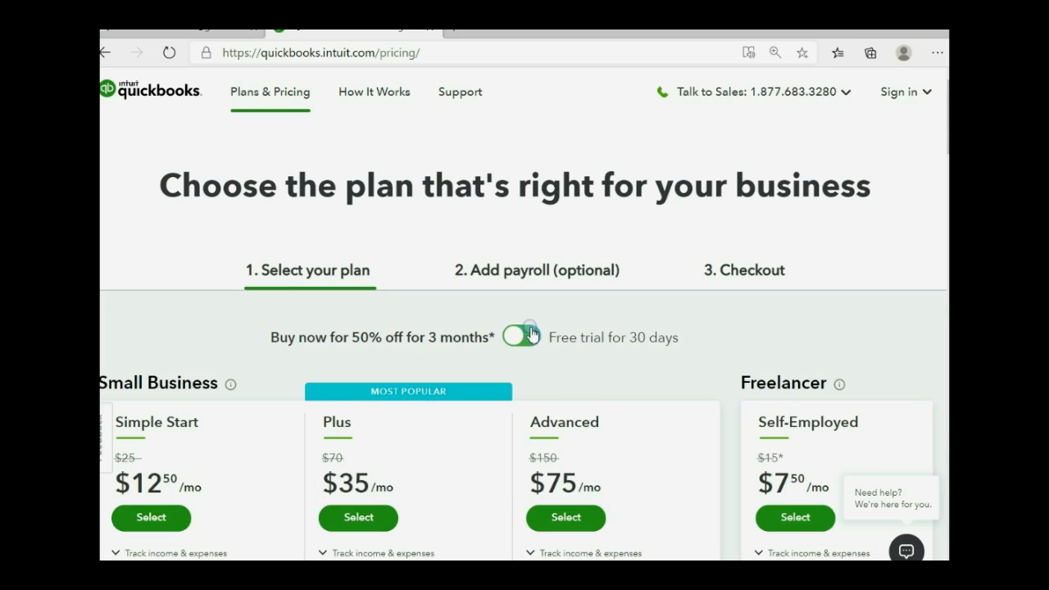
left_click(521, 335)
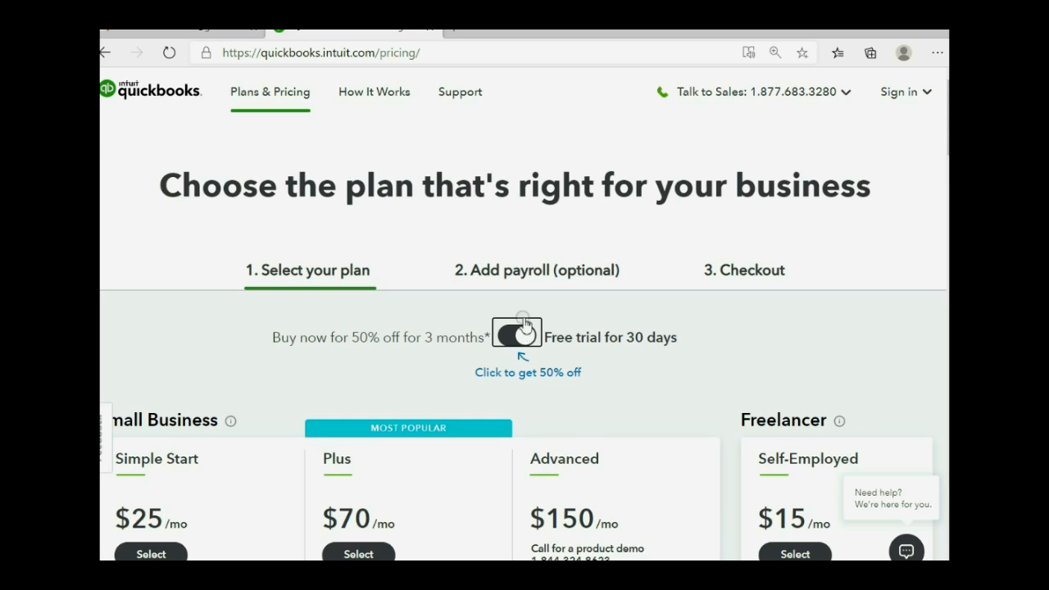
scroll("down", 3)
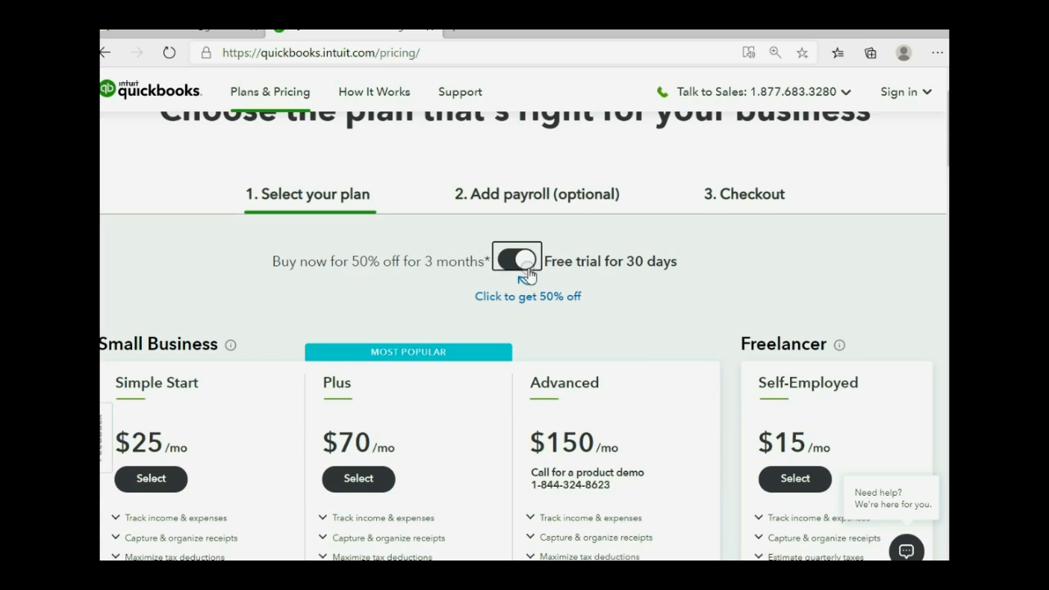
scroll("up", 3)
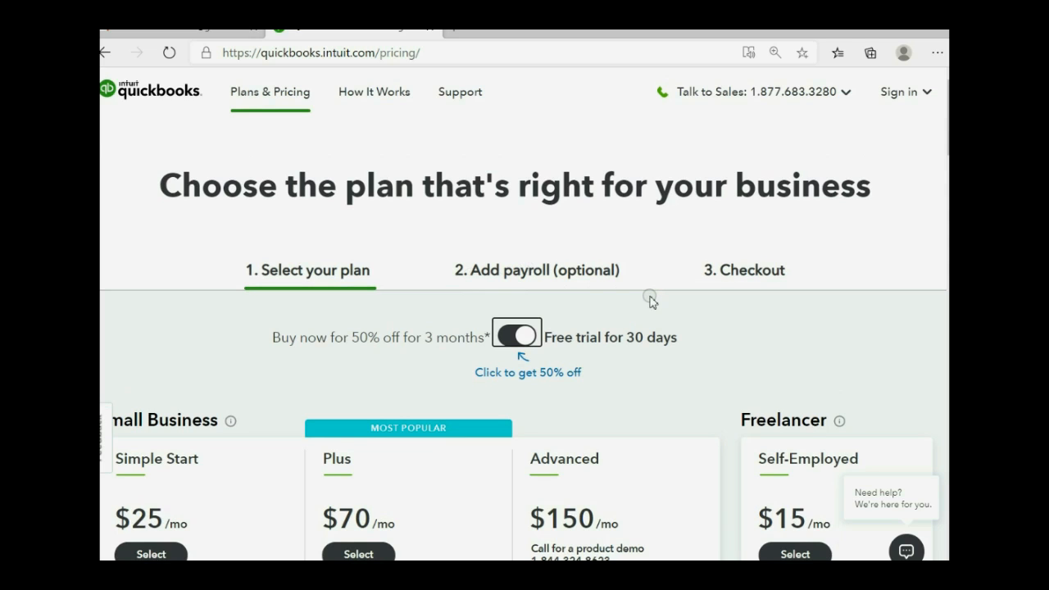
scroll("down", 3)
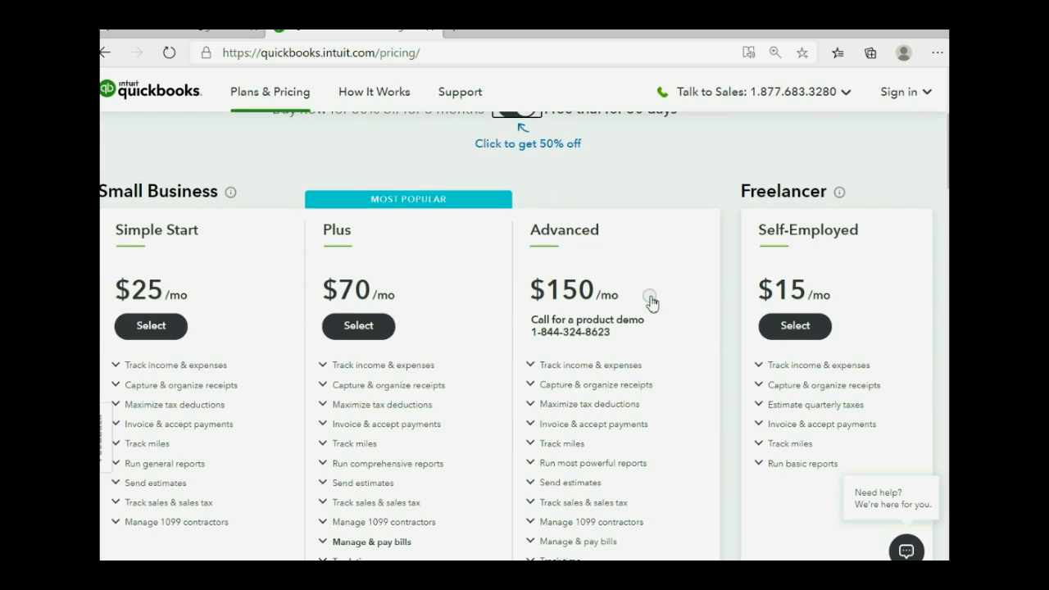
scroll("up", 3)
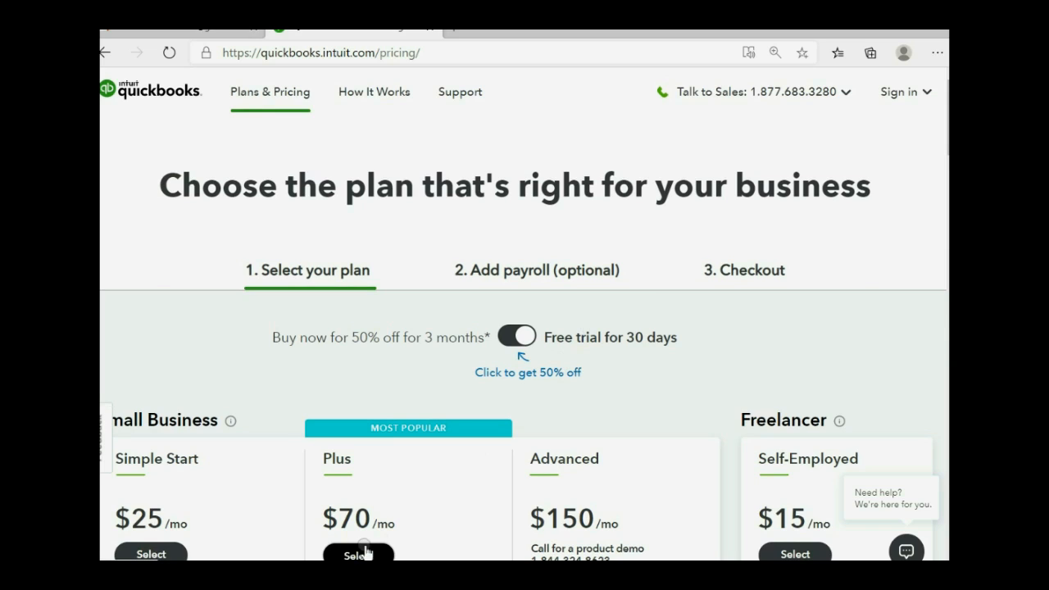
Step: Choose the Plus plan trial, skip the payroll add-on, and check out at $70/mo
left_click(357, 552)
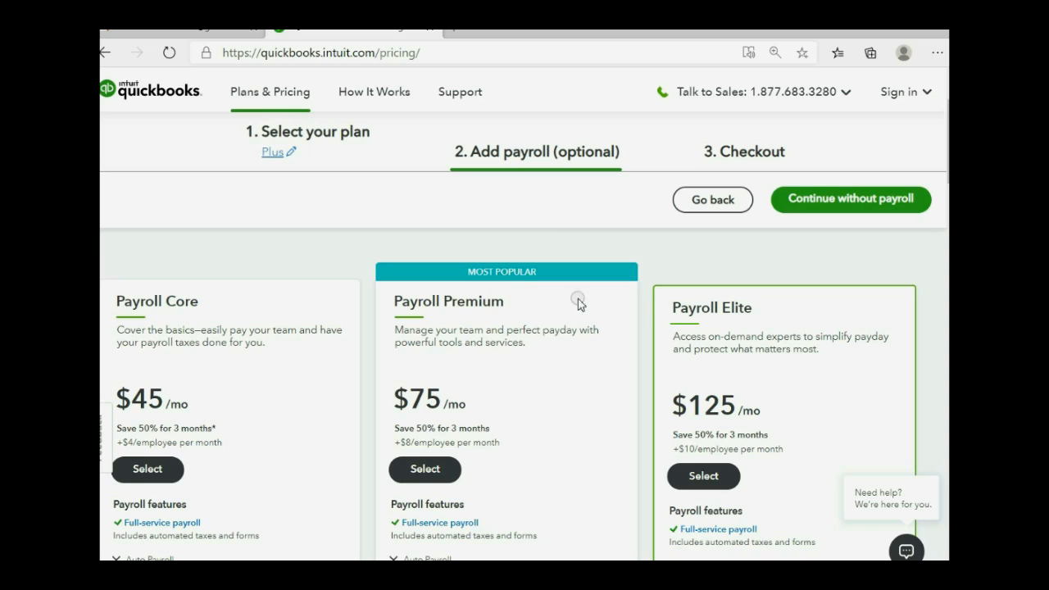
mouse_move(502, 340)
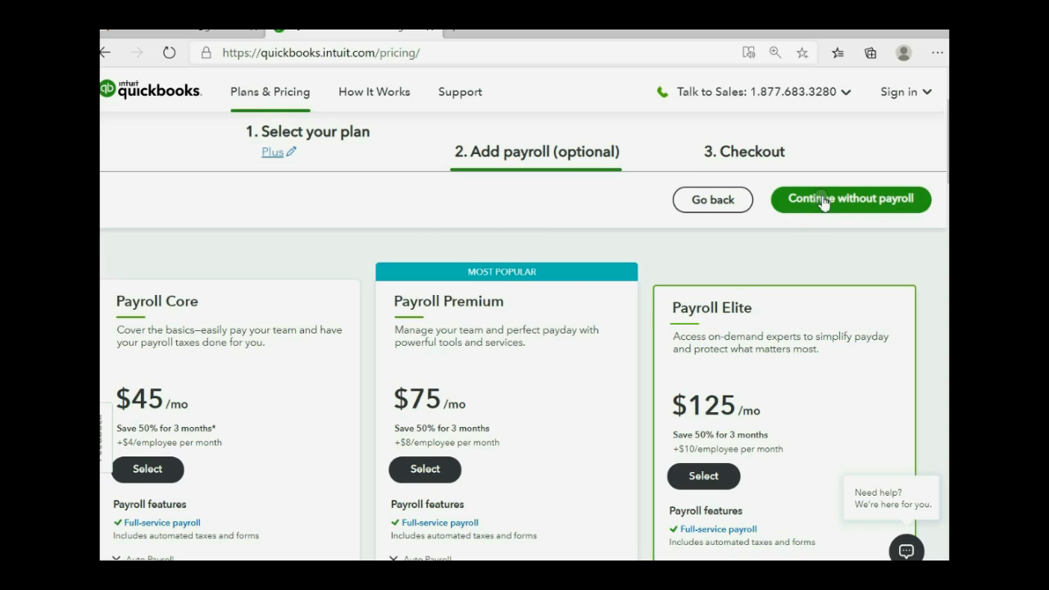
left_click(849, 200)
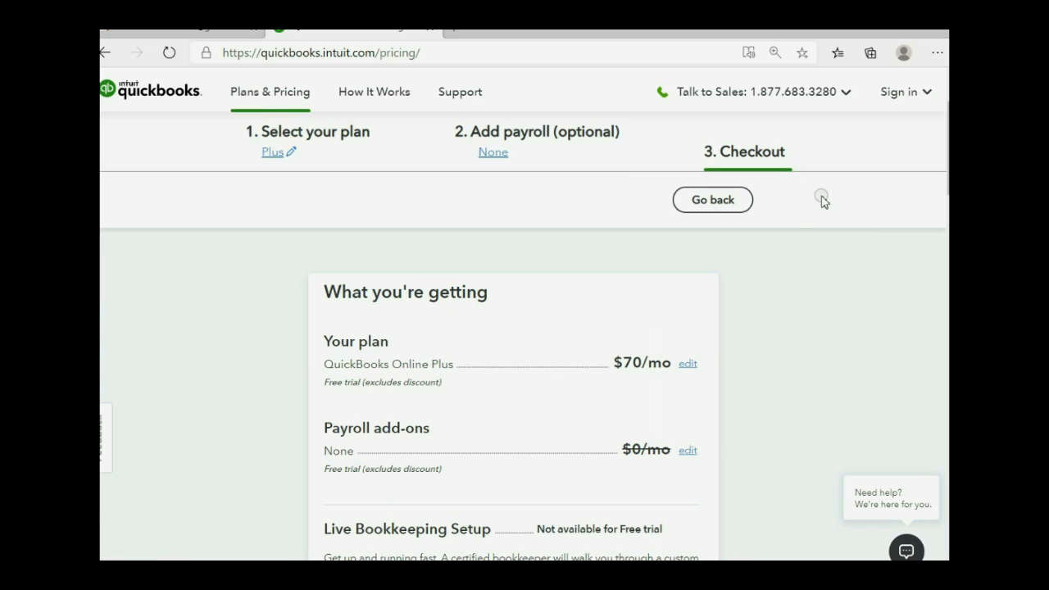
scroll("down", 3)
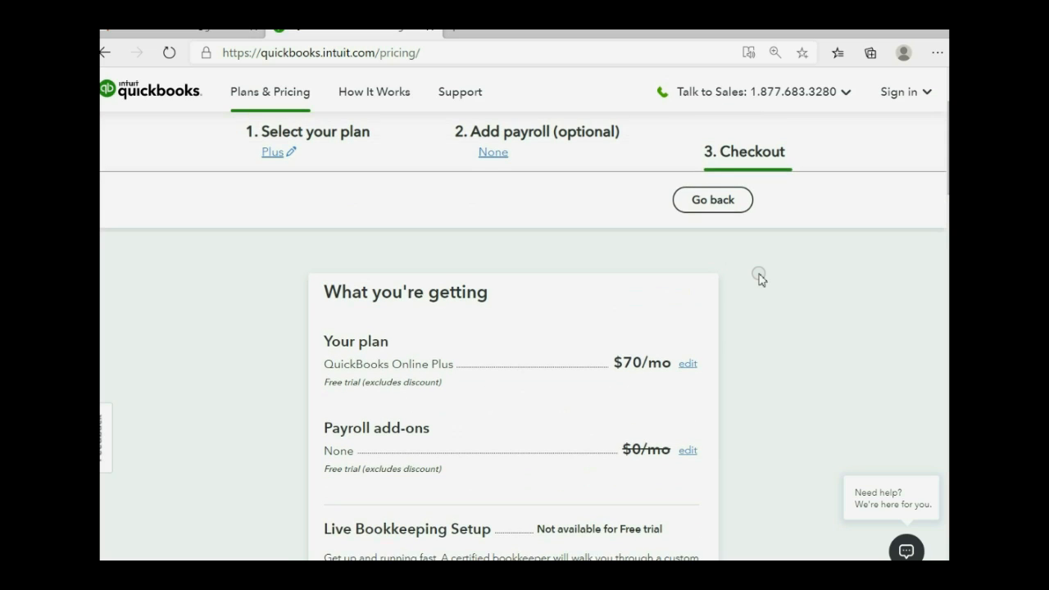
scroll("down", 3)
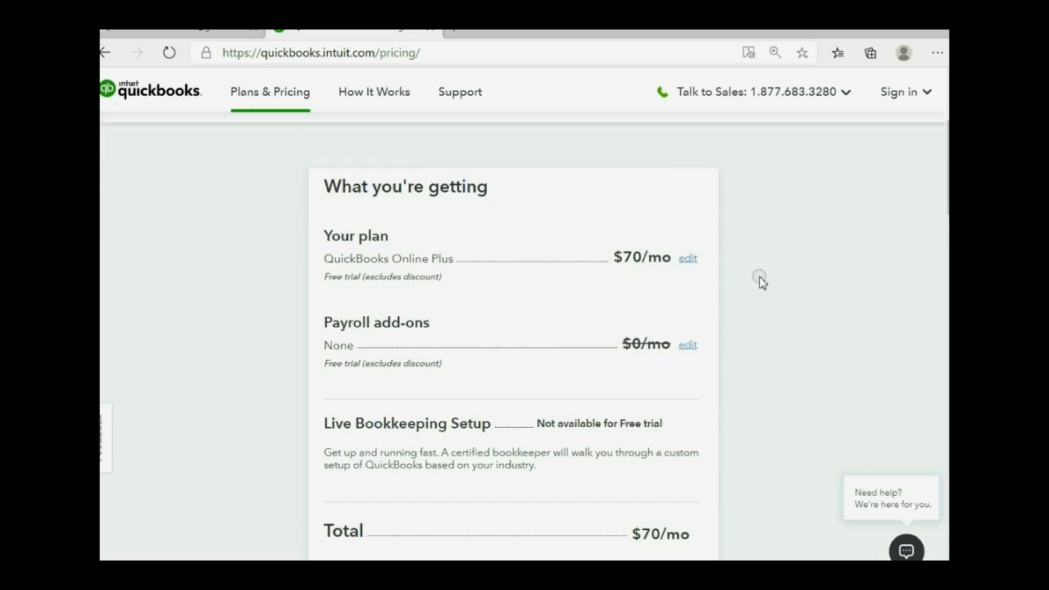
scroll("down", 3)
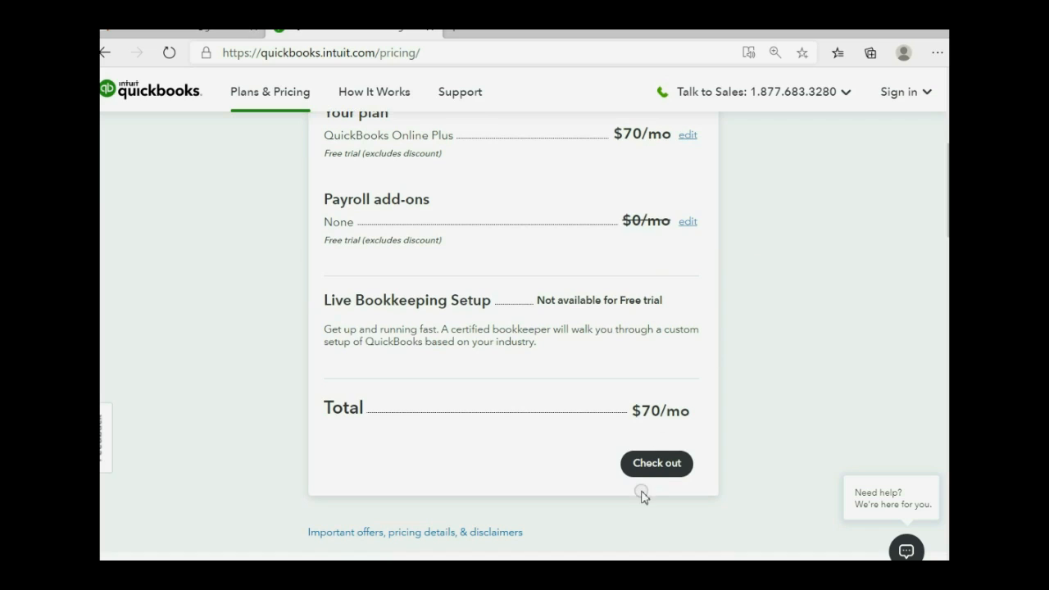
left_click(656, 462)
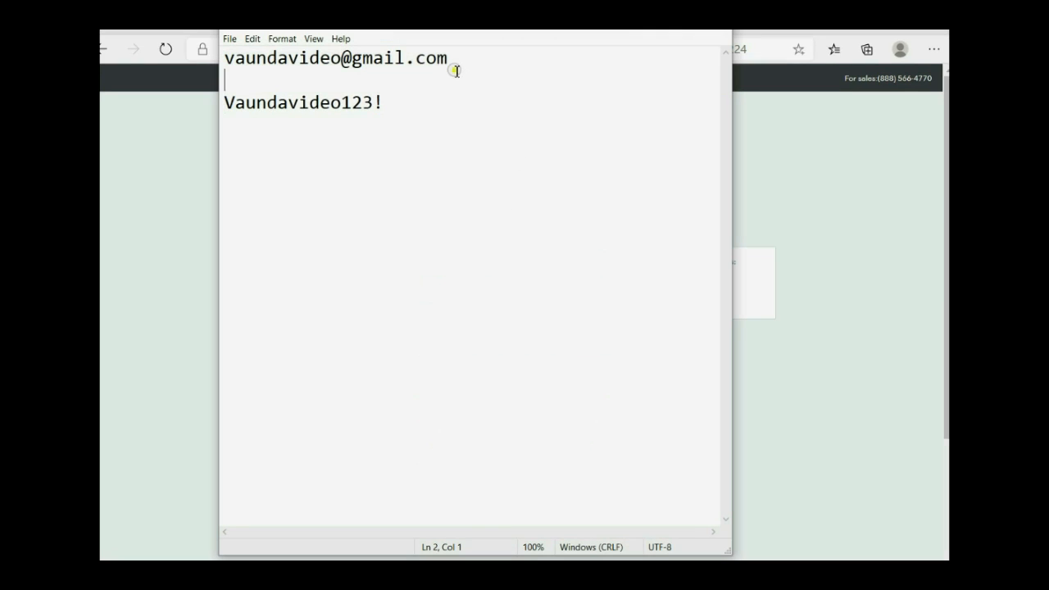
Step: Copy the saved email address from Notepad and move to the sign-up form's password field
triple_click(337, 59)
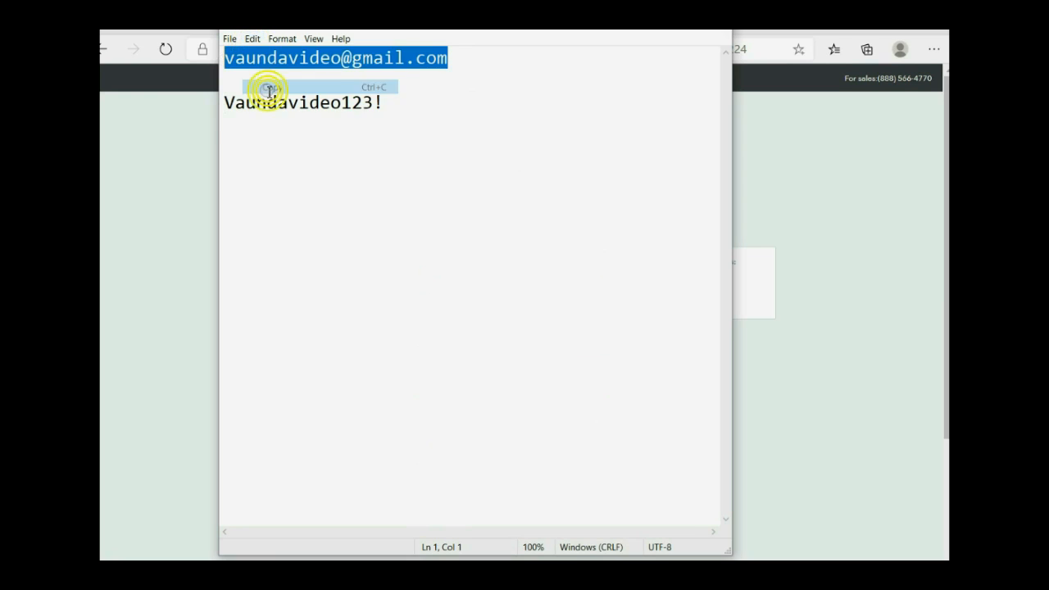
right_click(442, 233)
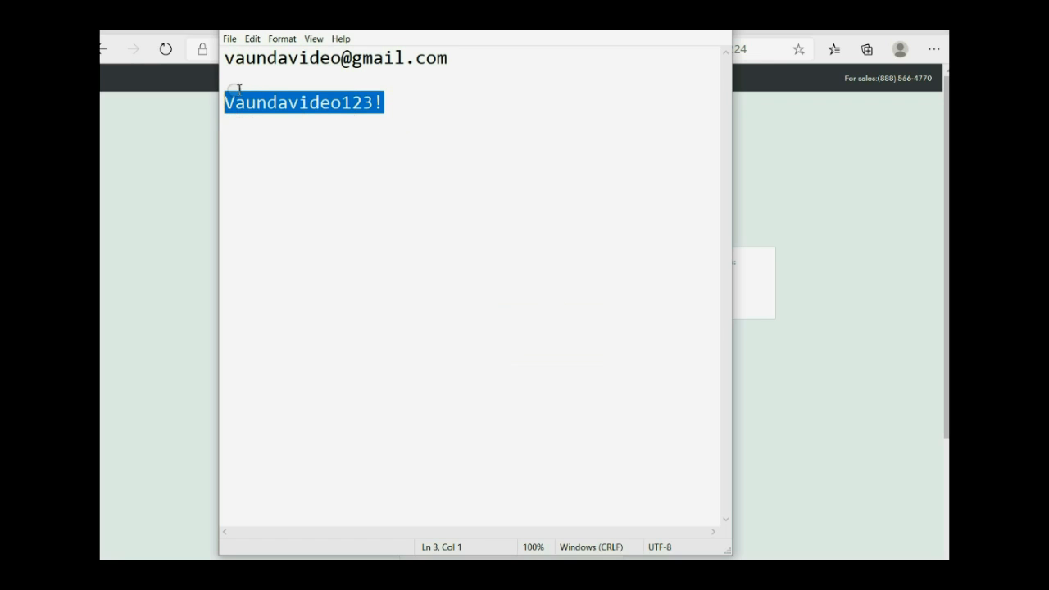
left_click(252, 39)
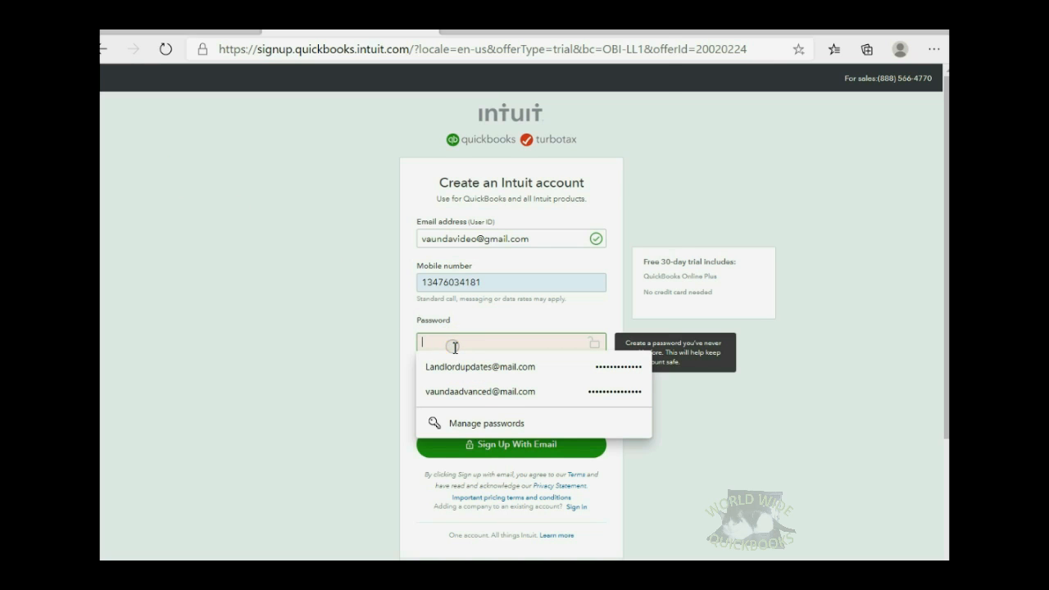
Step: Enter the password, create the Intuit account, and keep the free trial past the discount offer
type("password")
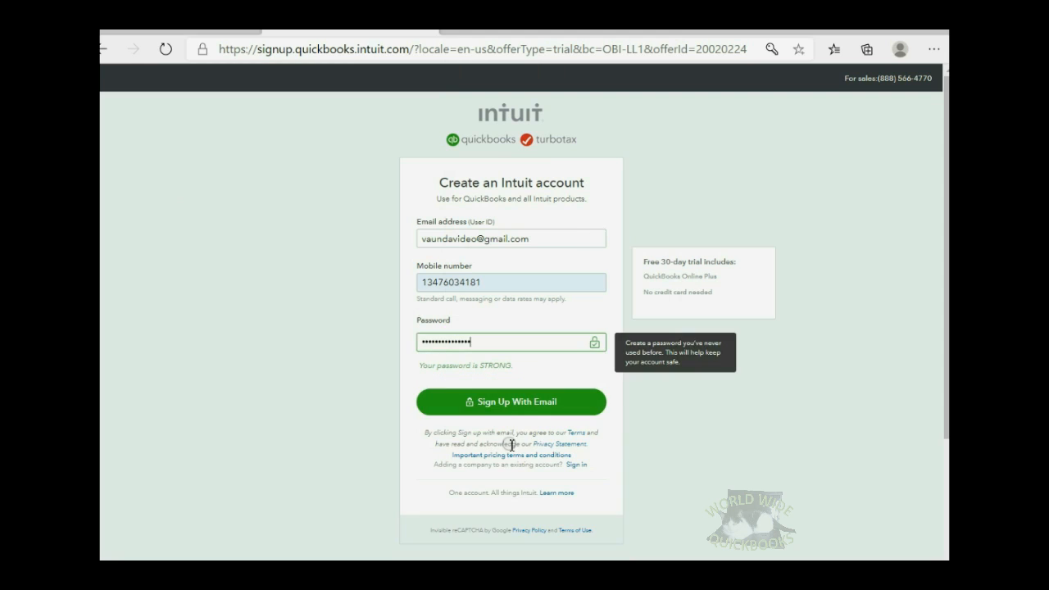
left_click(512, 401)
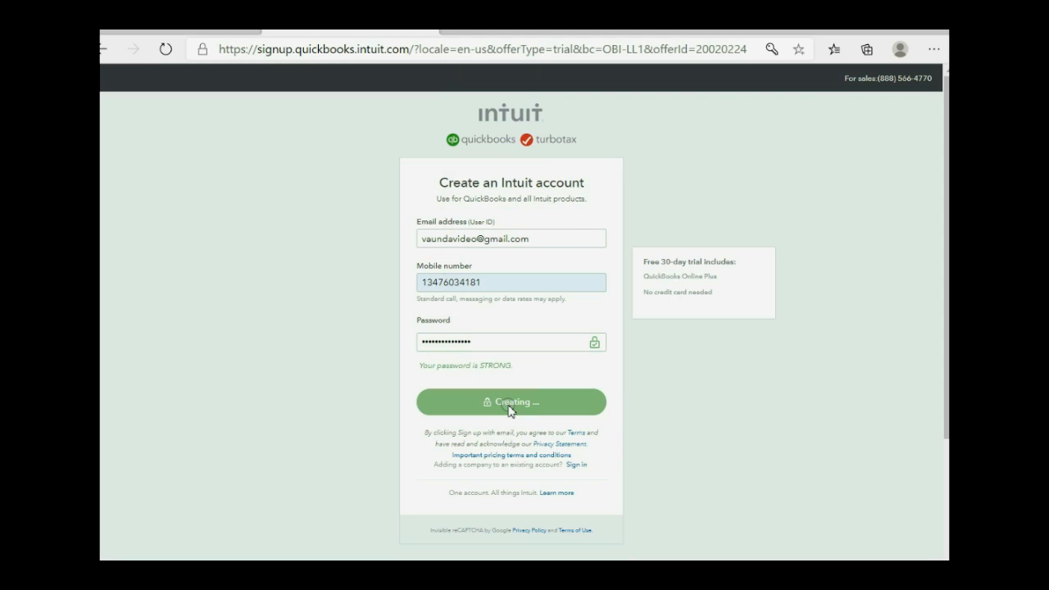
left_click(510, 401)
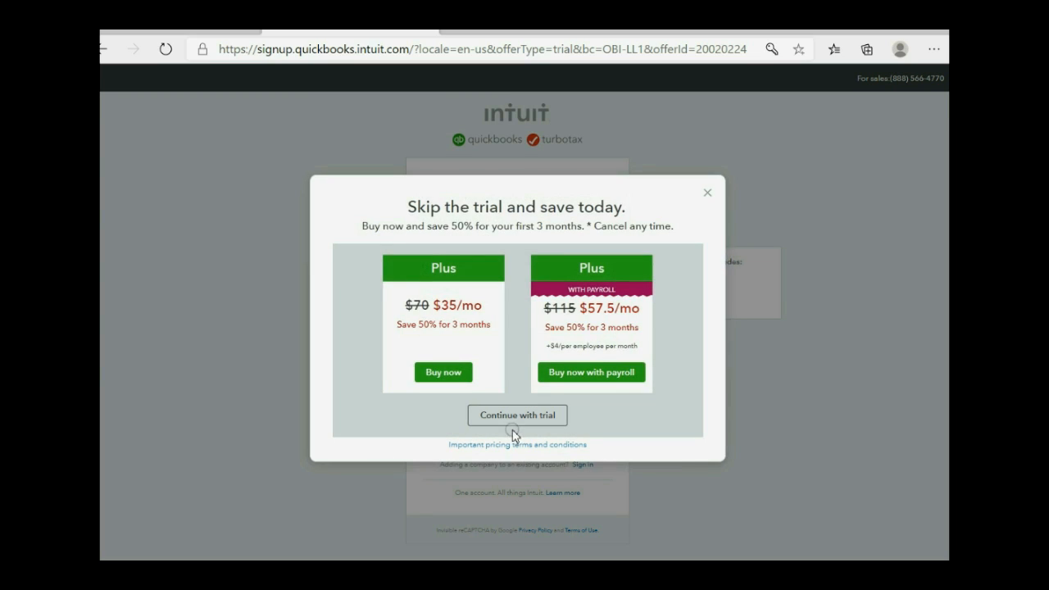
mouse_move(642, 410)
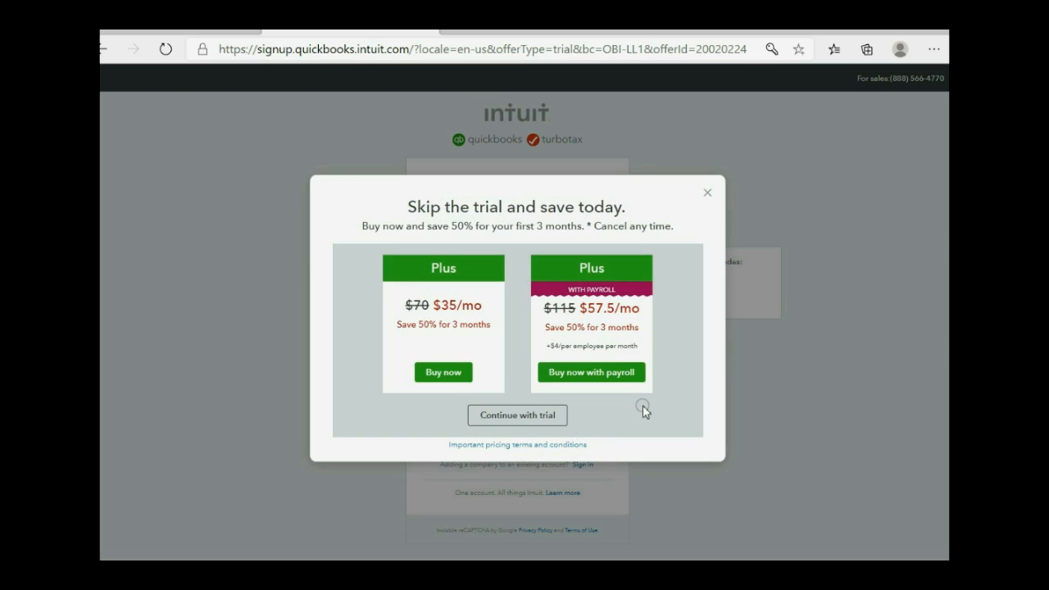
mouse_move(616, 449)
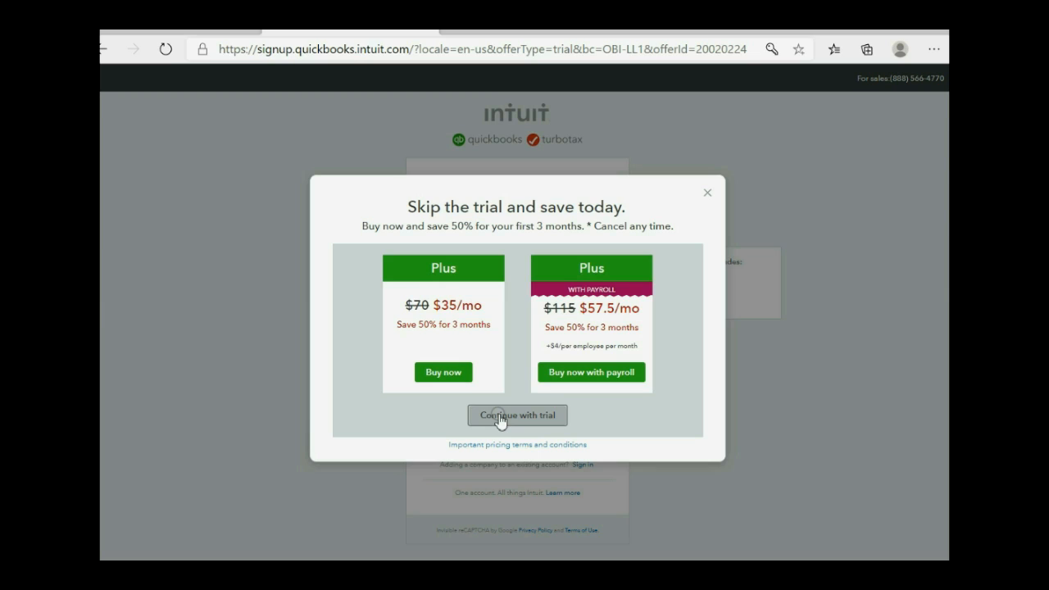
left_click(518, 414)
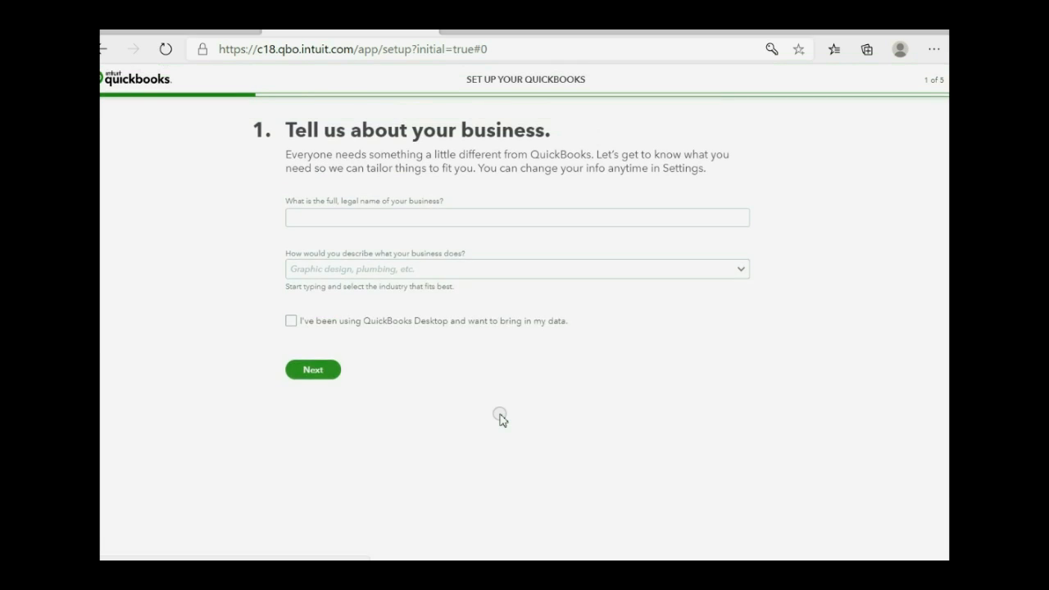
Step: Enter the business legal name and a 'video' description, then continue to setup step 2
left_click(518, 241)
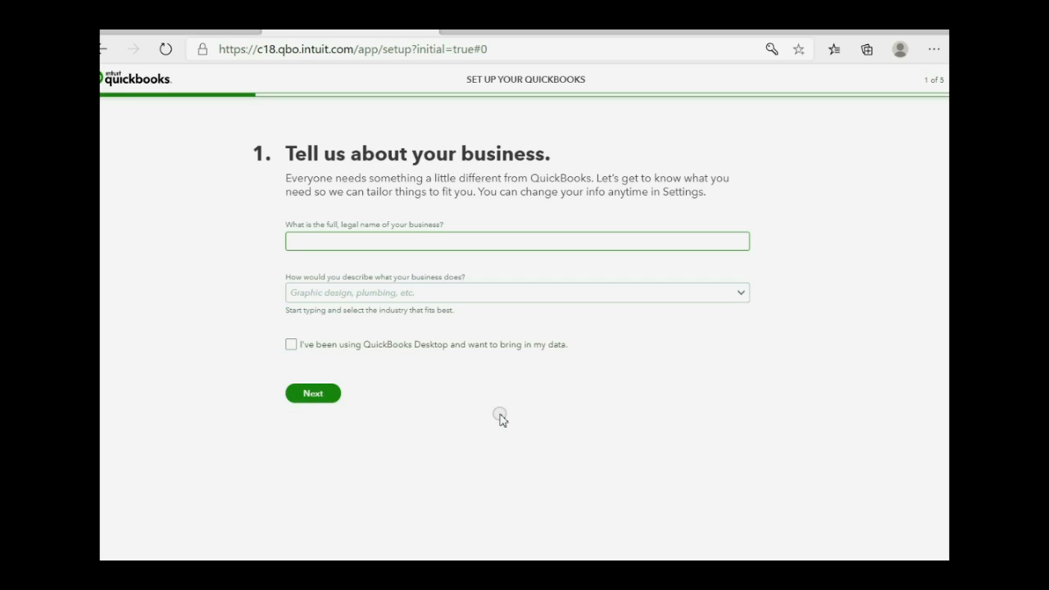
type("v")
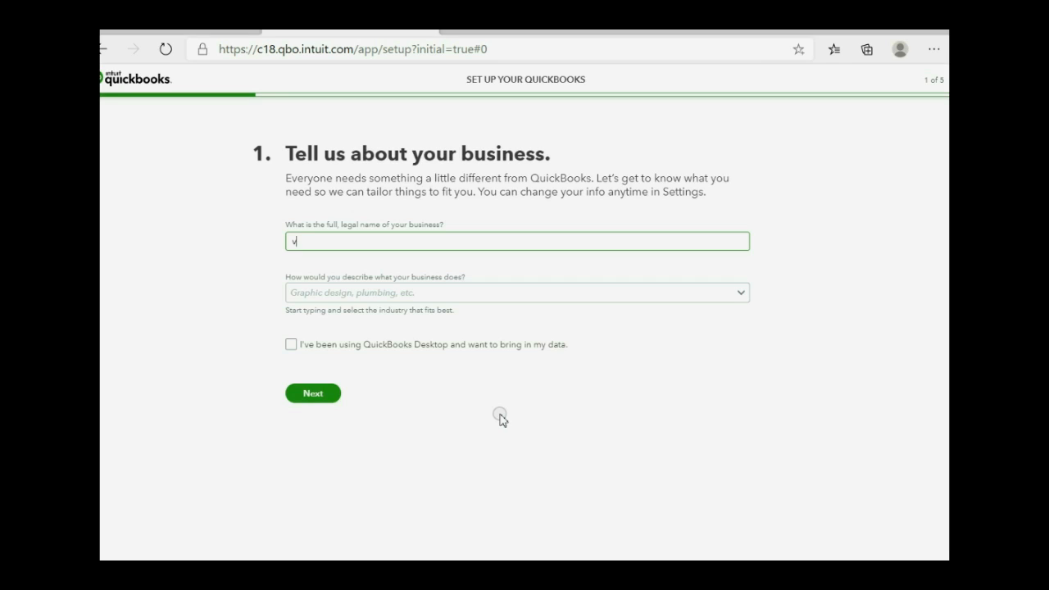
type("aunda")
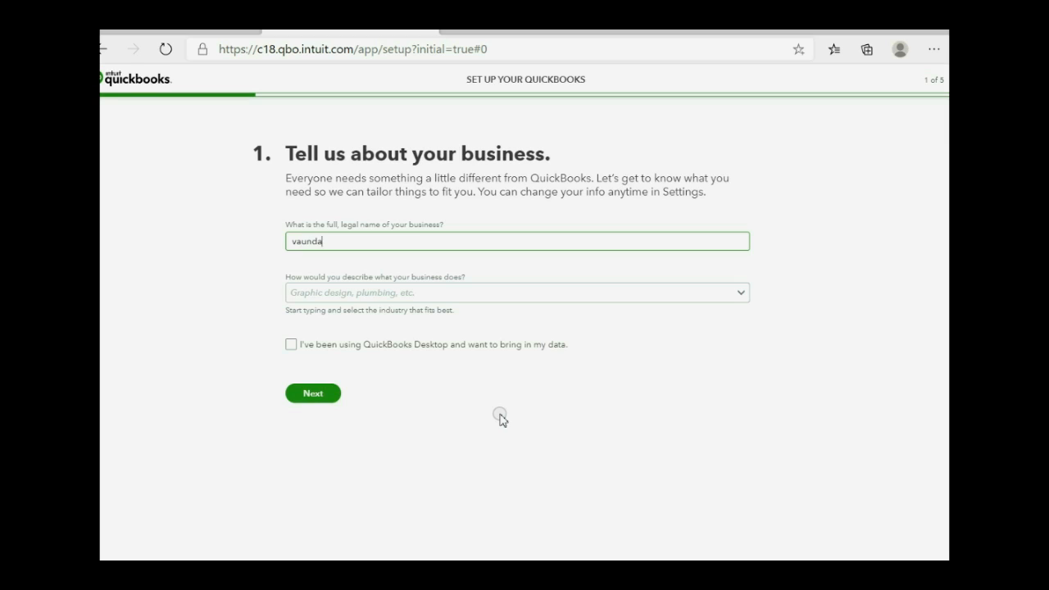
type("vide")
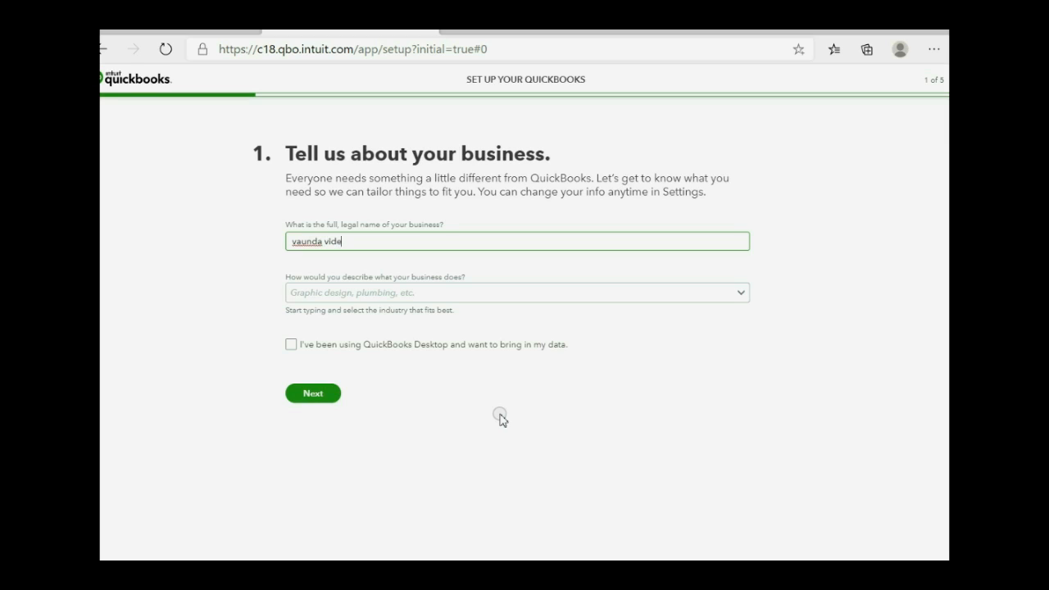
type("o")
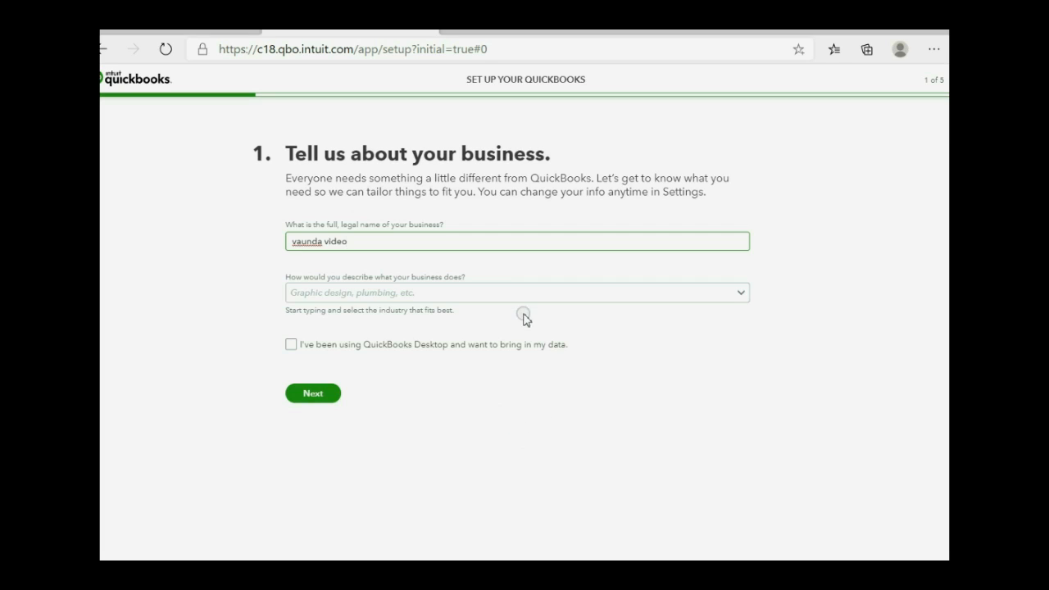
left_click(516, 292)
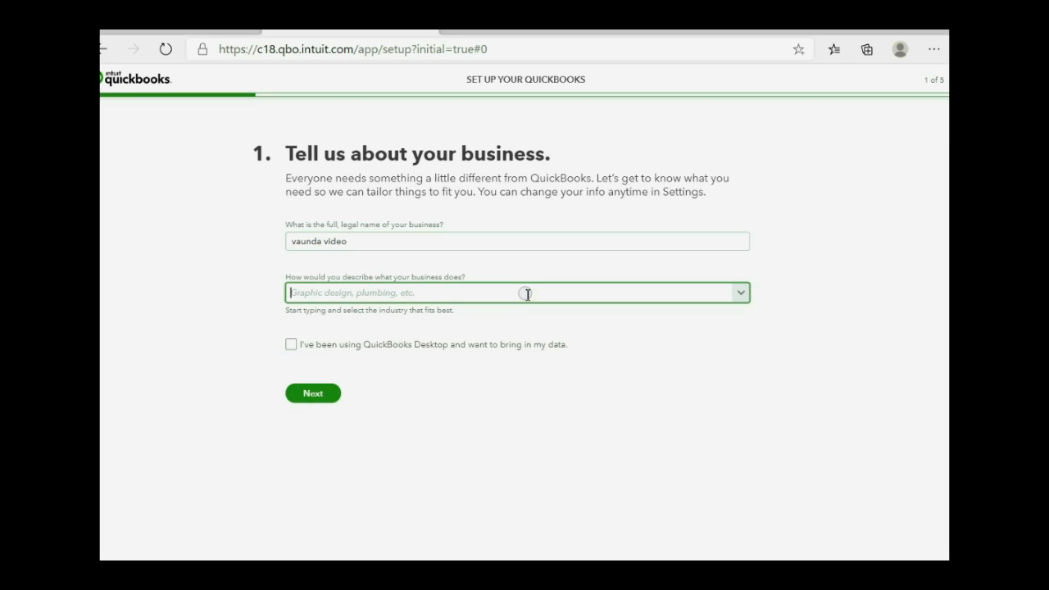
type("v")
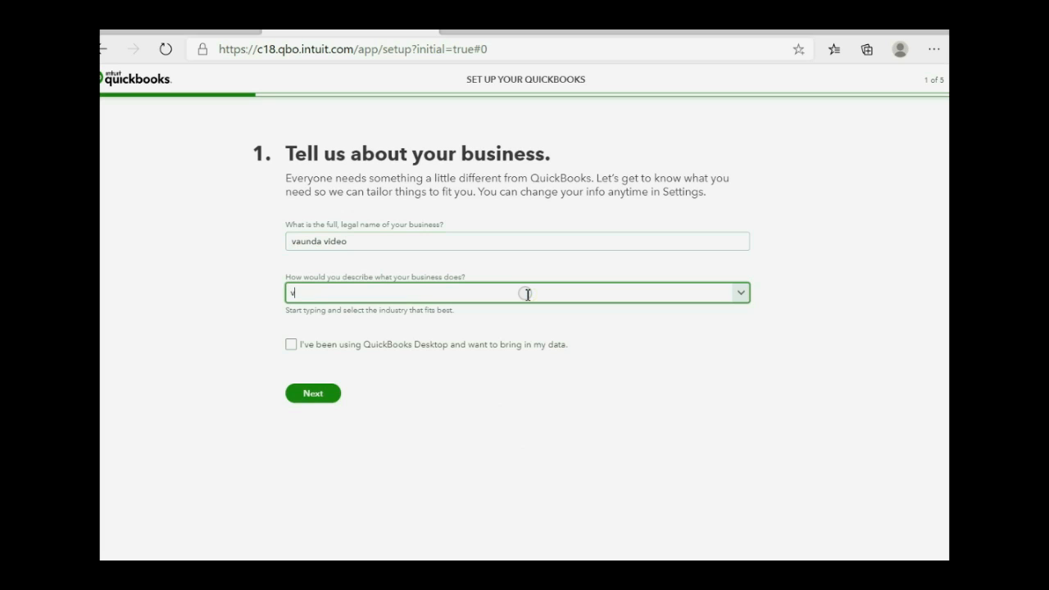
type("ideo")
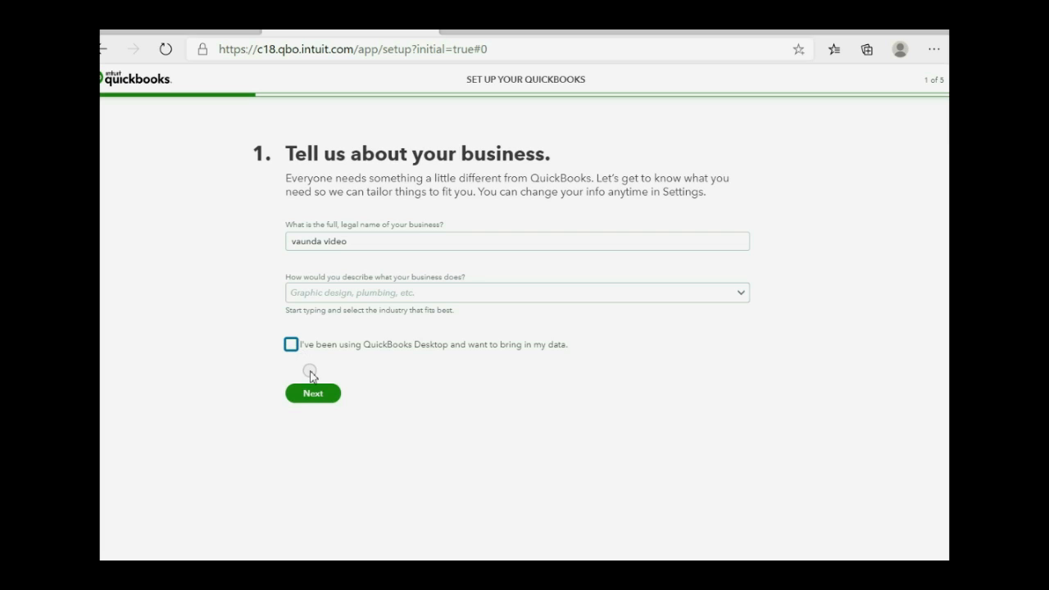
left_click(311, 393)
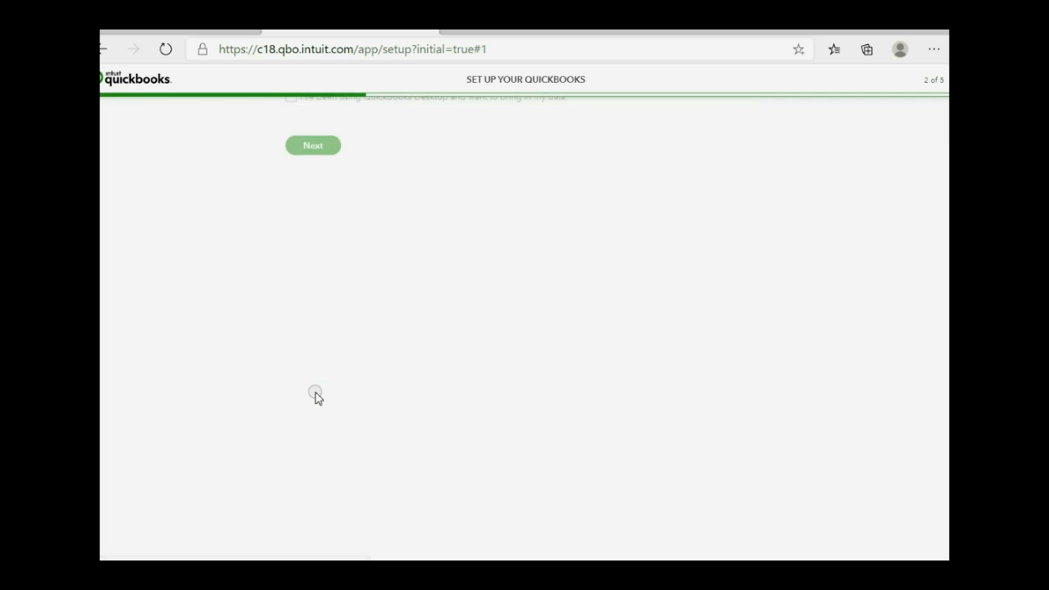
Step: Continue past the goals question and answer that the business has no employees
left_click(311, 144)
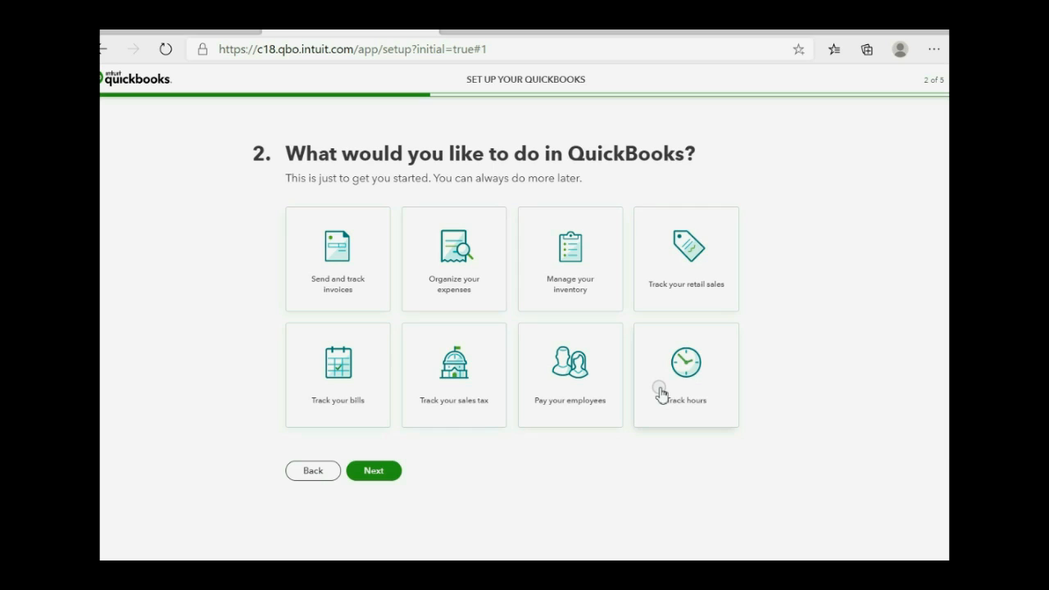
mouse_move(584, 487)
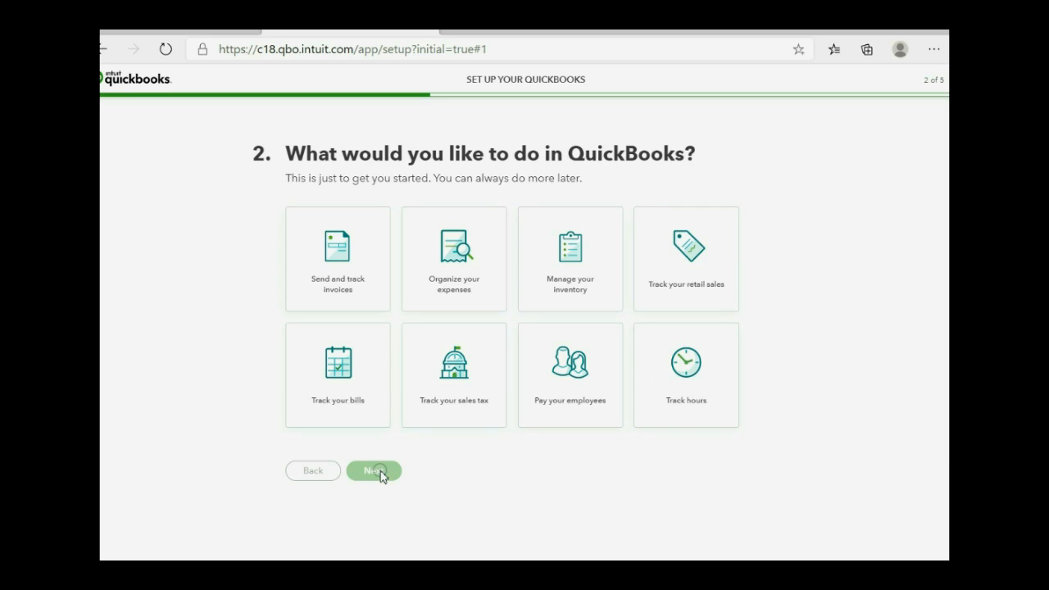
left_click(374, 470)
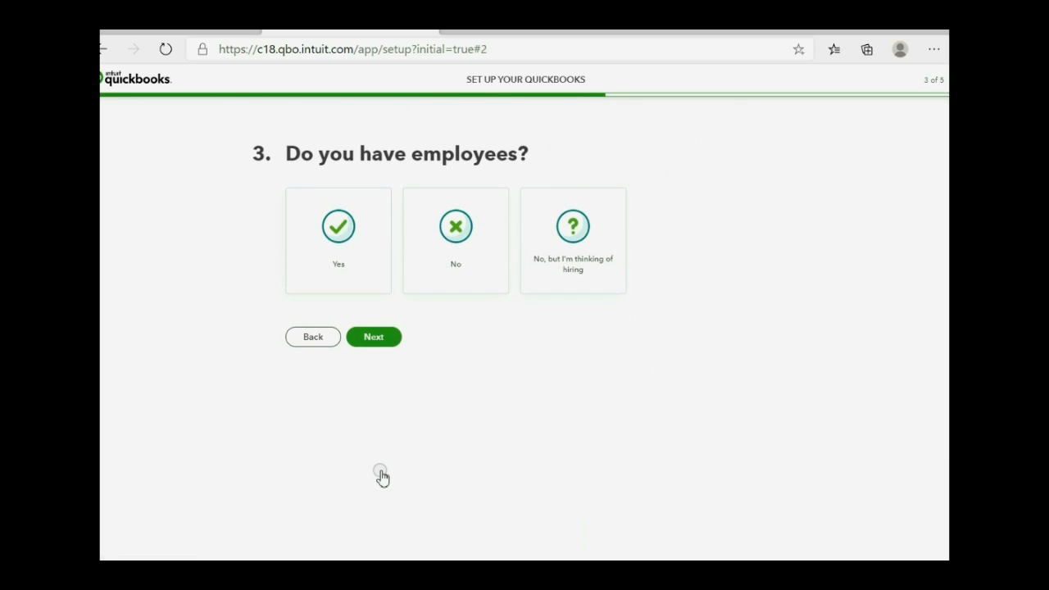
left_click(456, 239)
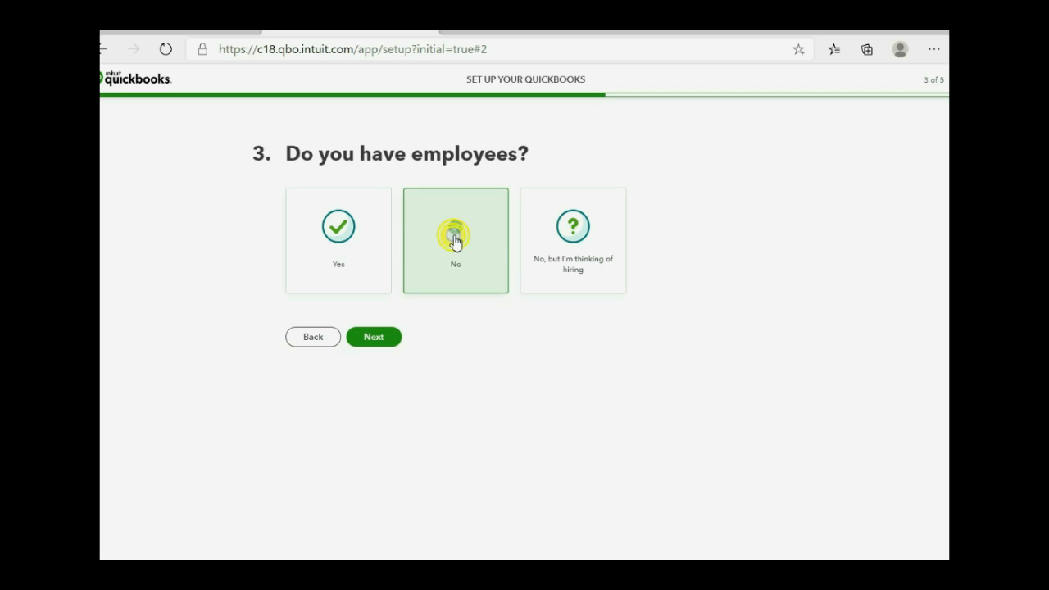
left_click(456, 227)
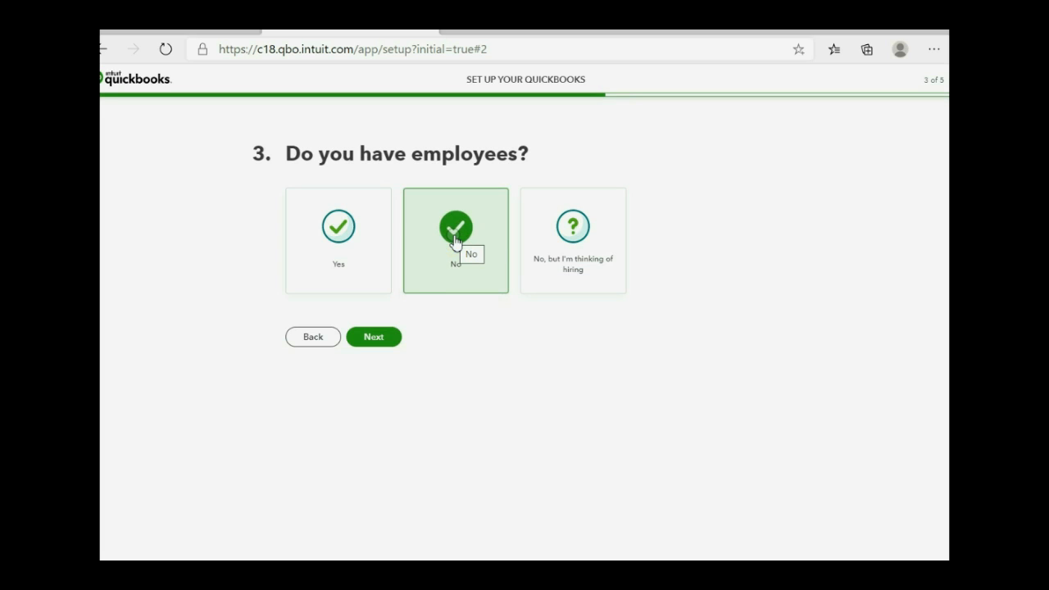
left_click(374, 338)
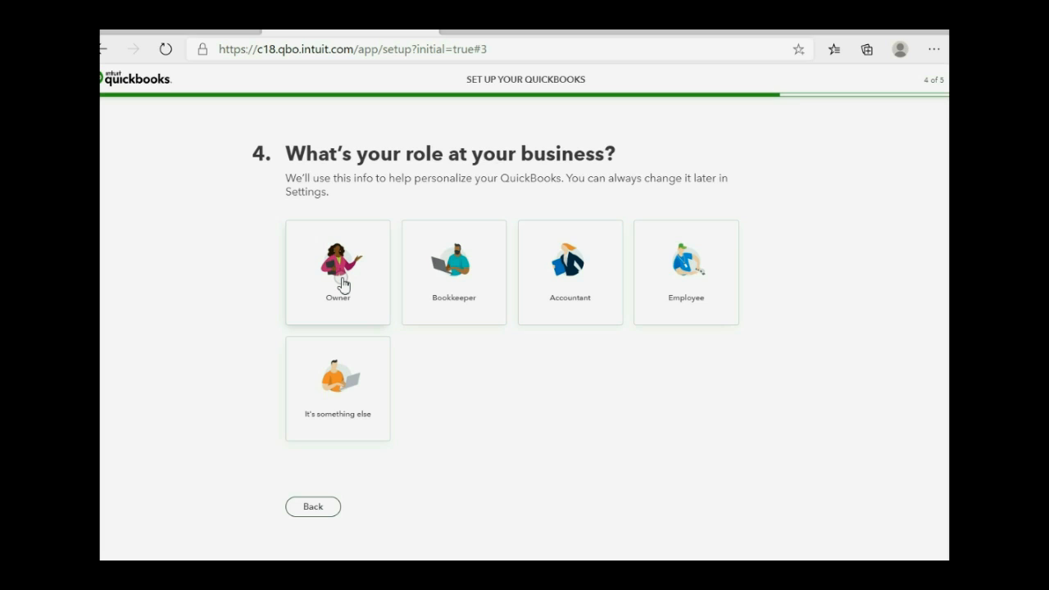
Step: Answer as the business owner who does the books without an accountant, then continue
left_click(338, 273)
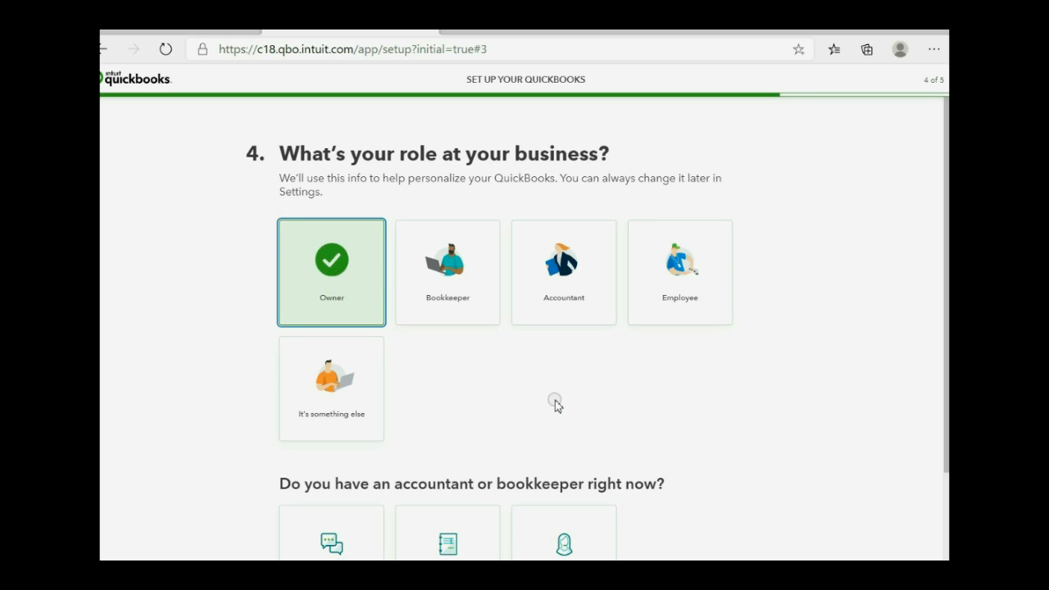
scroll("down", 3)
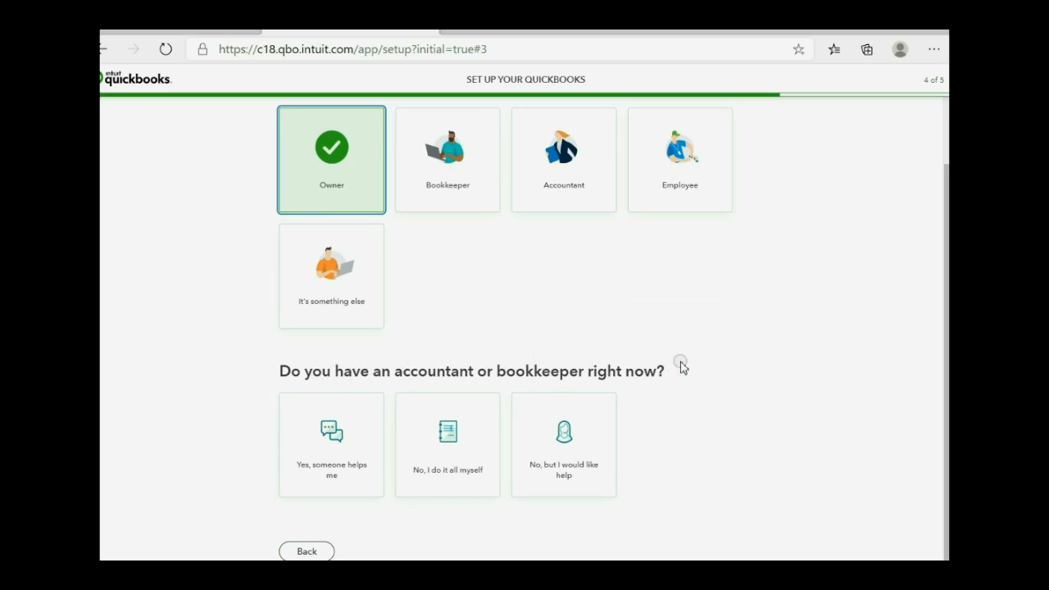
mouse_move(435, 391)
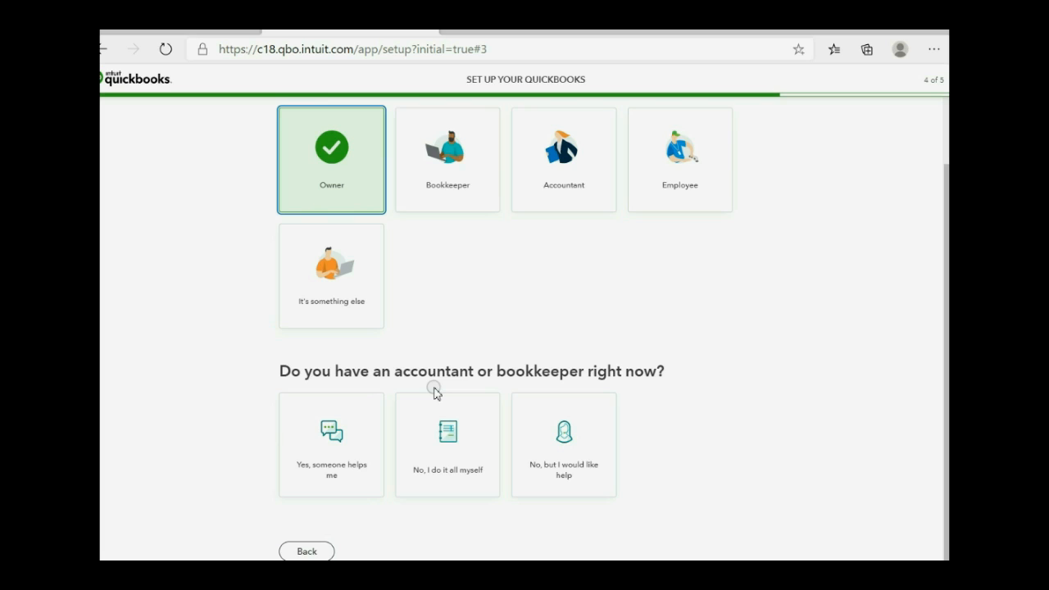
left_click(448, 446)
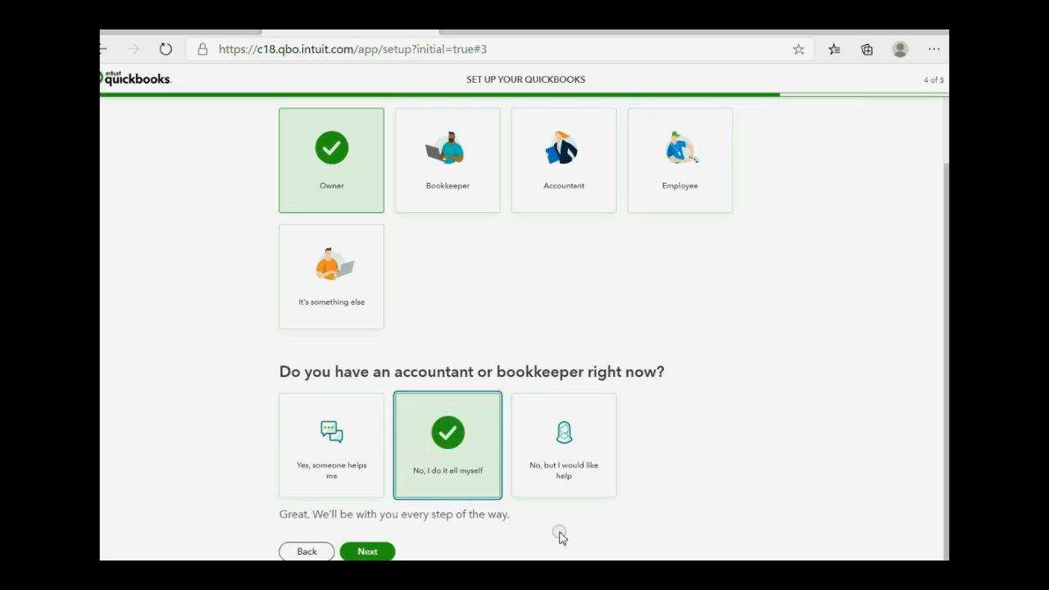
left_click(367, 551)
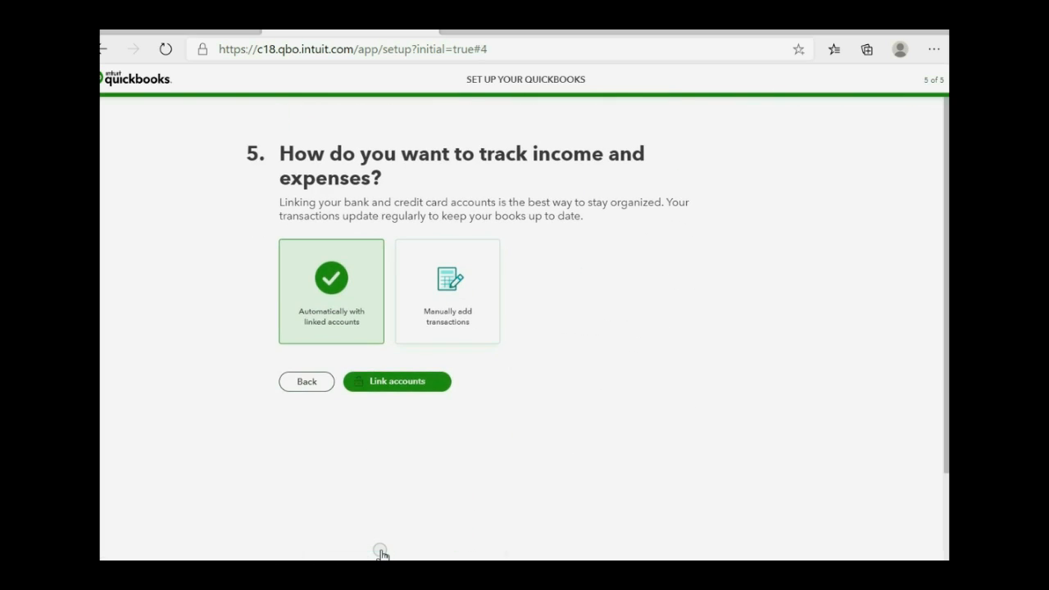
mouse_move(400, 500)
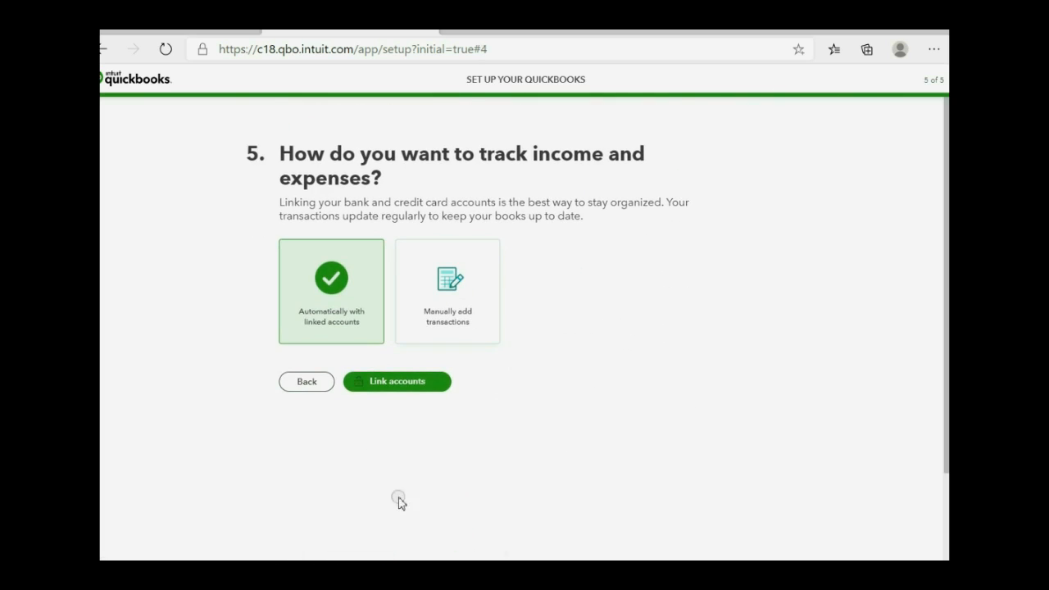
mouse_move(347, 319)
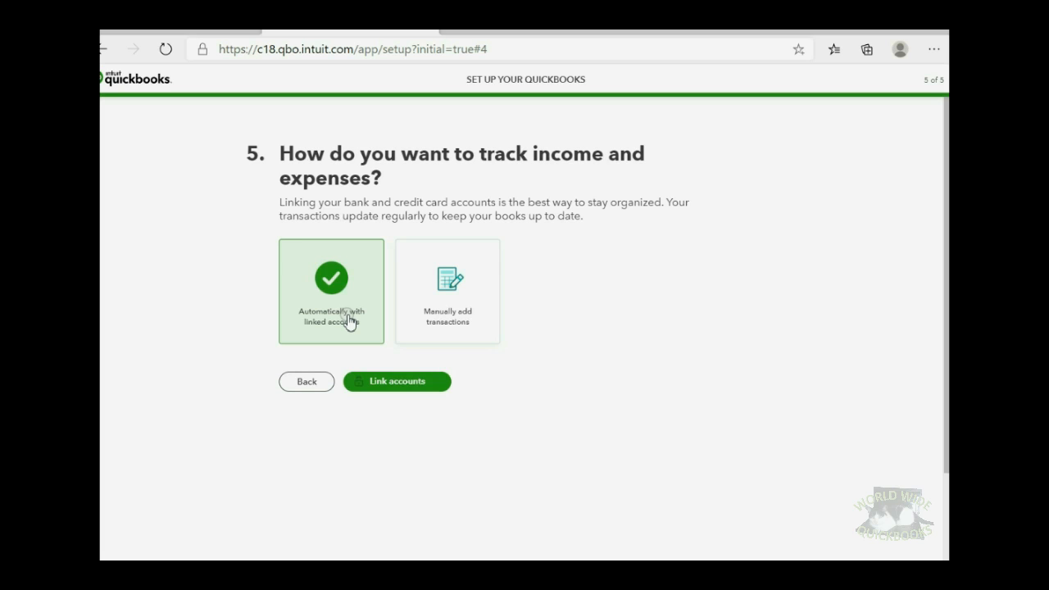
Step: Choose to add transactions manually and finish setup to reach the company dashboard
left_click(447, 291)
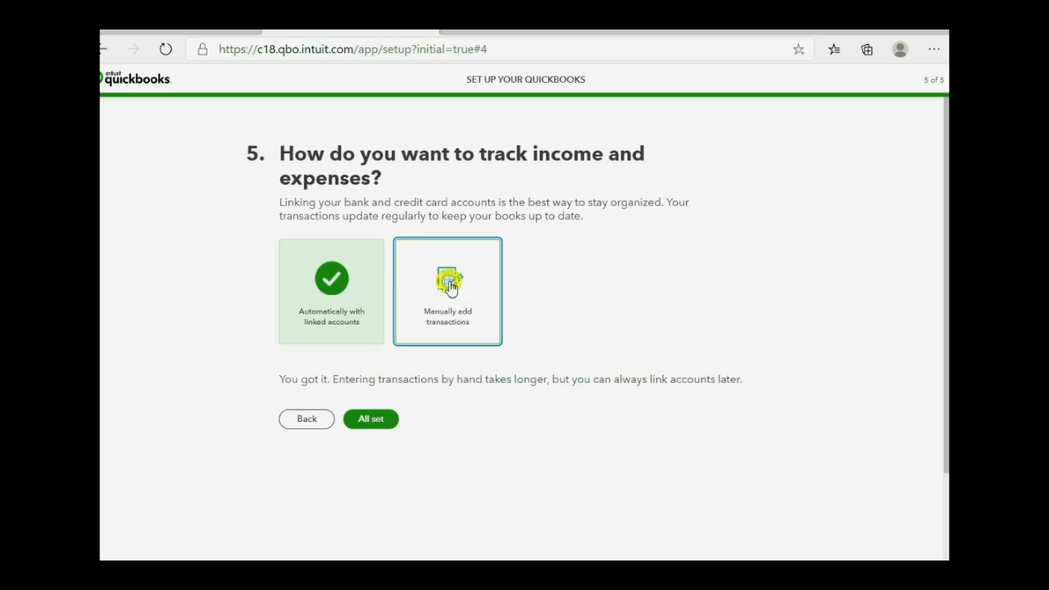
left_click(448, 292)
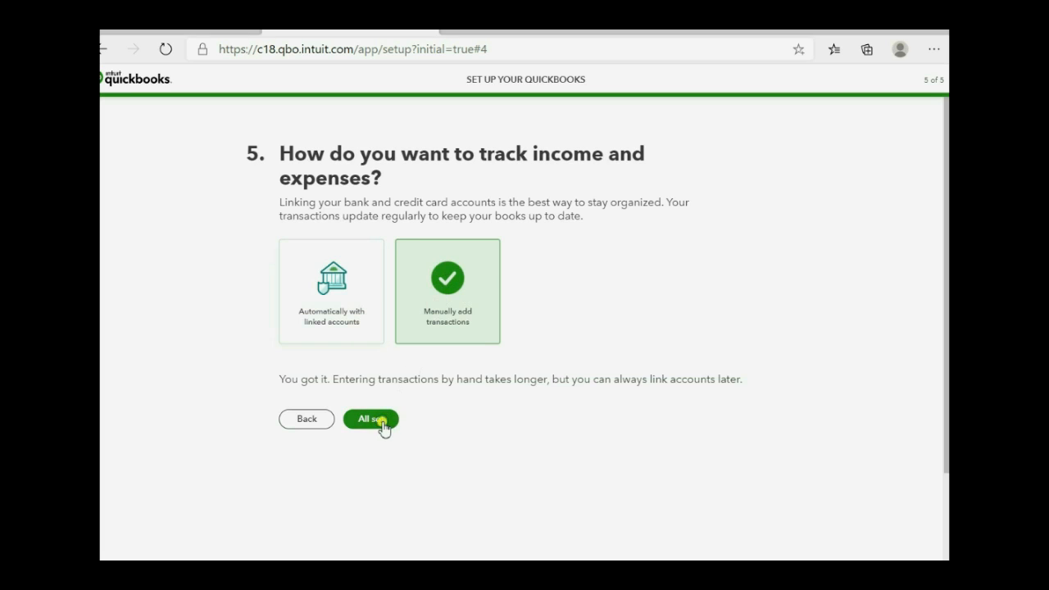
left_click(370, 420)
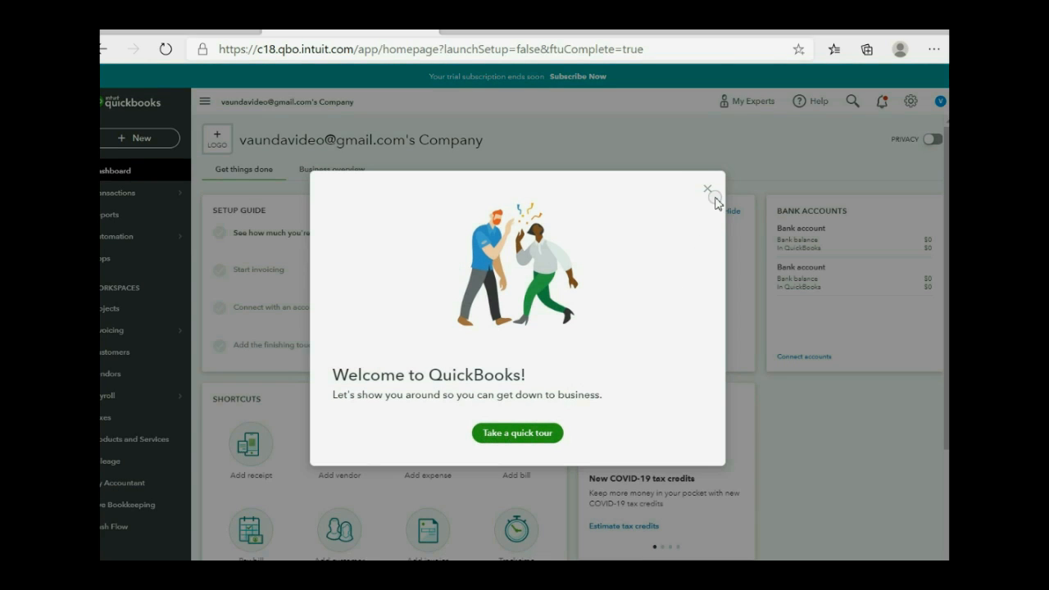
left_click(709, 189)
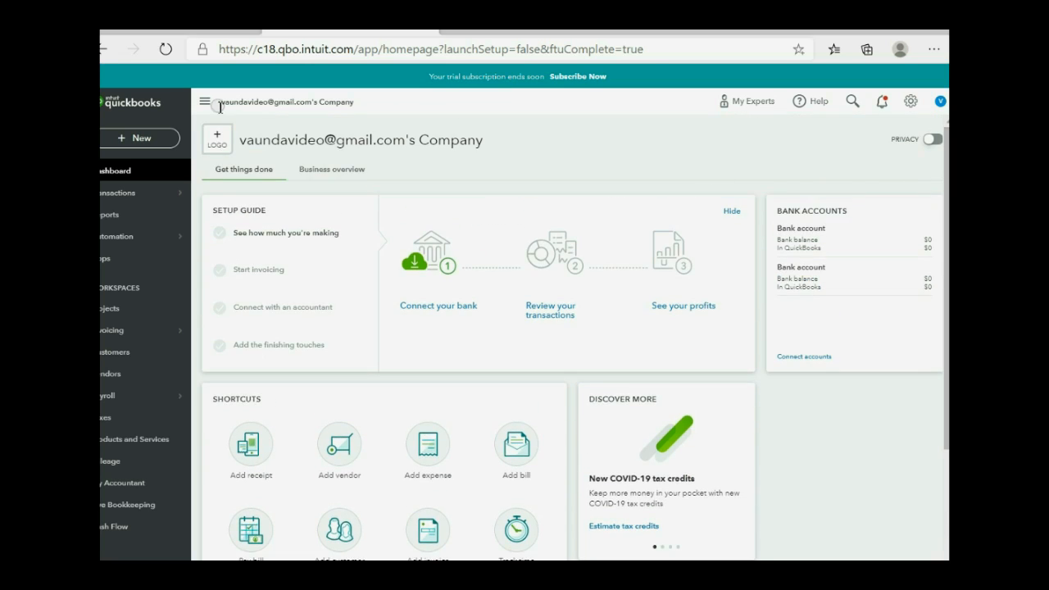
left_click(114, 170)
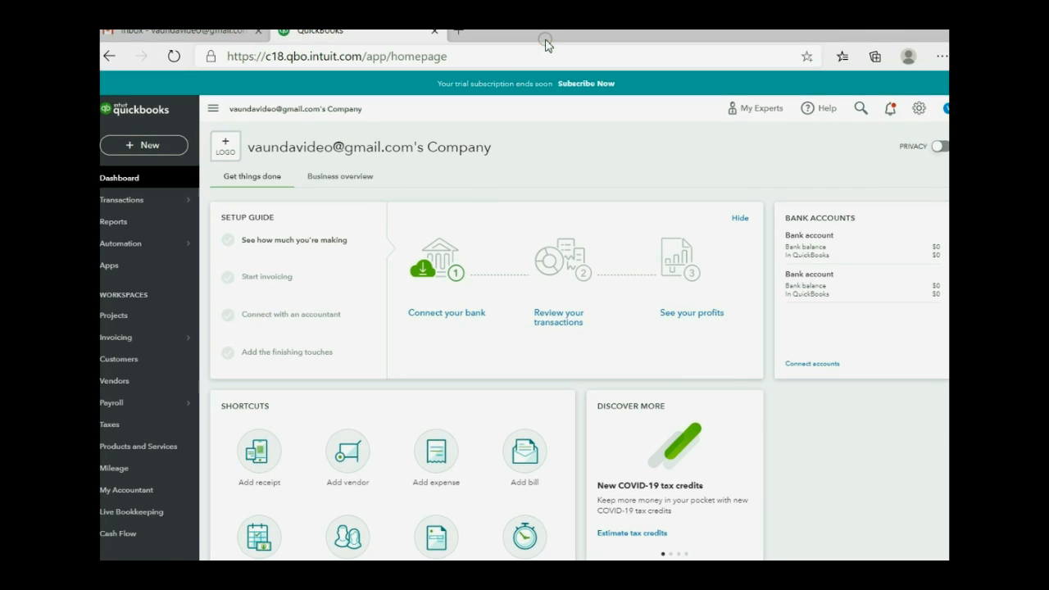
mouse_move(544, 43)
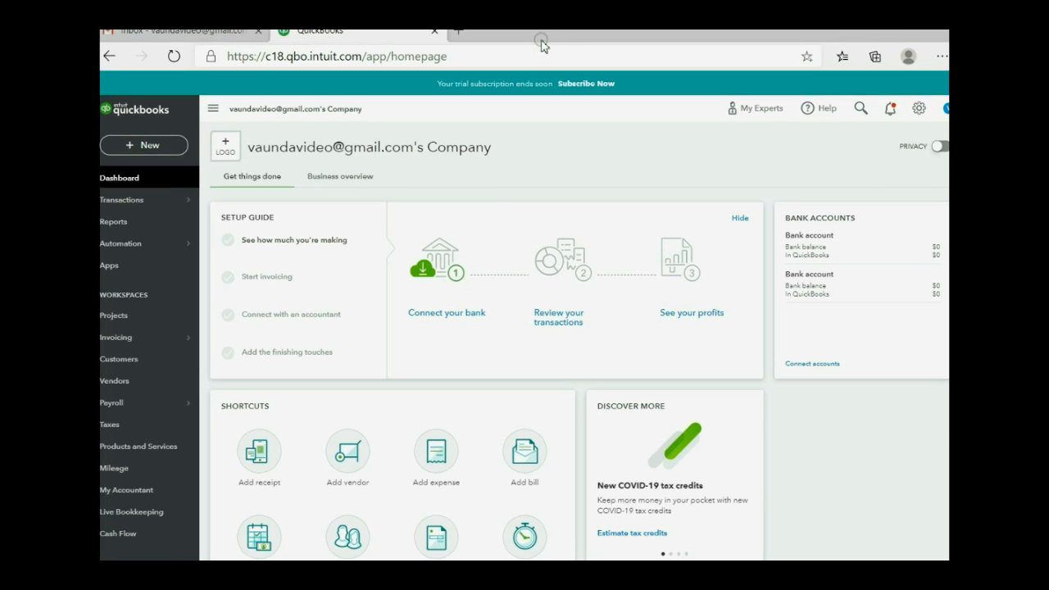
mouse_move(282, 207)
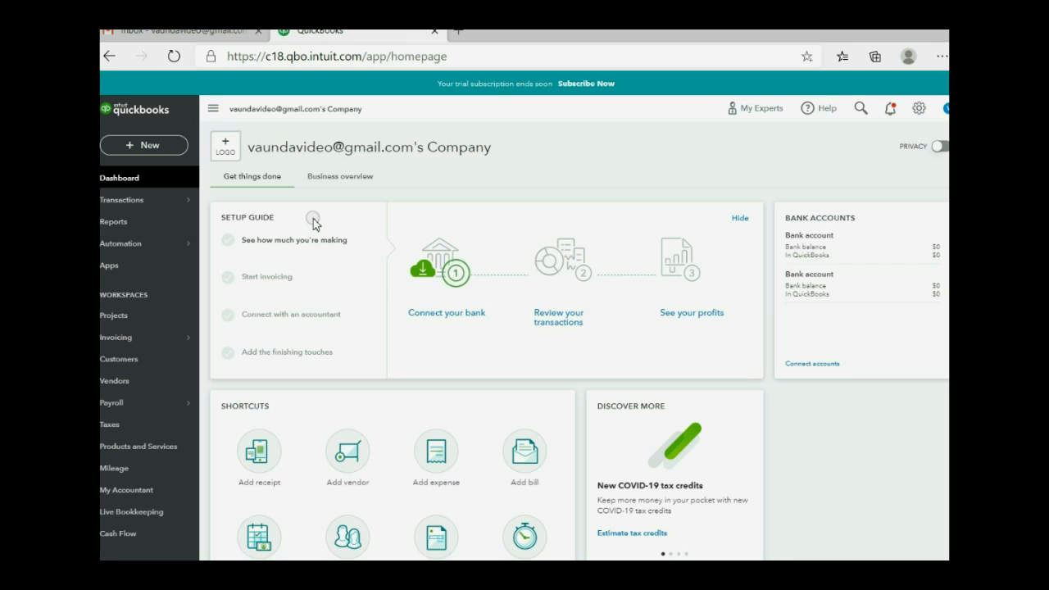
mouse_move(351, 221)
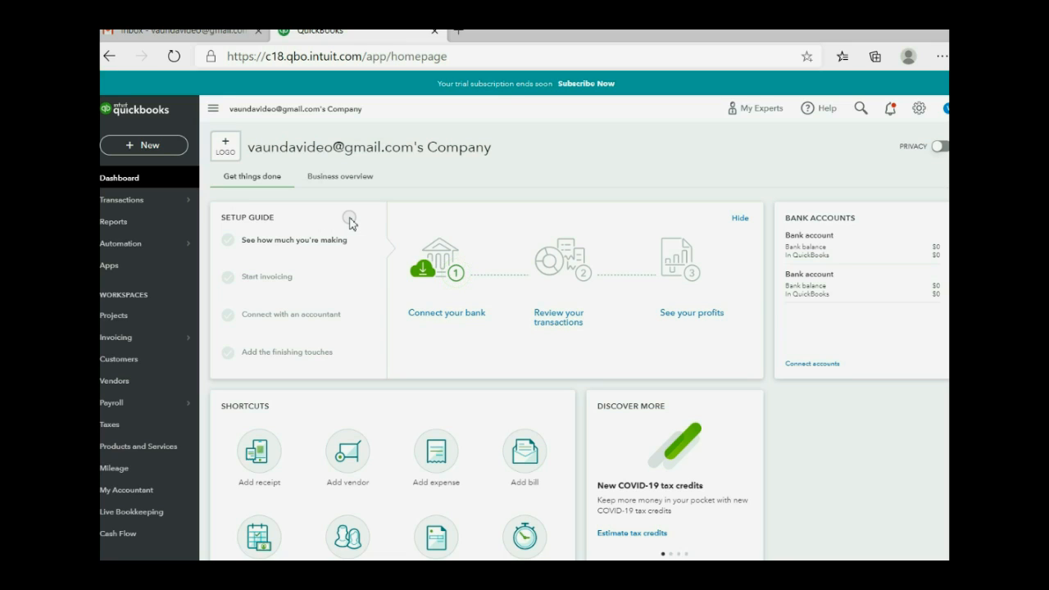
mouse_move(161, 144)
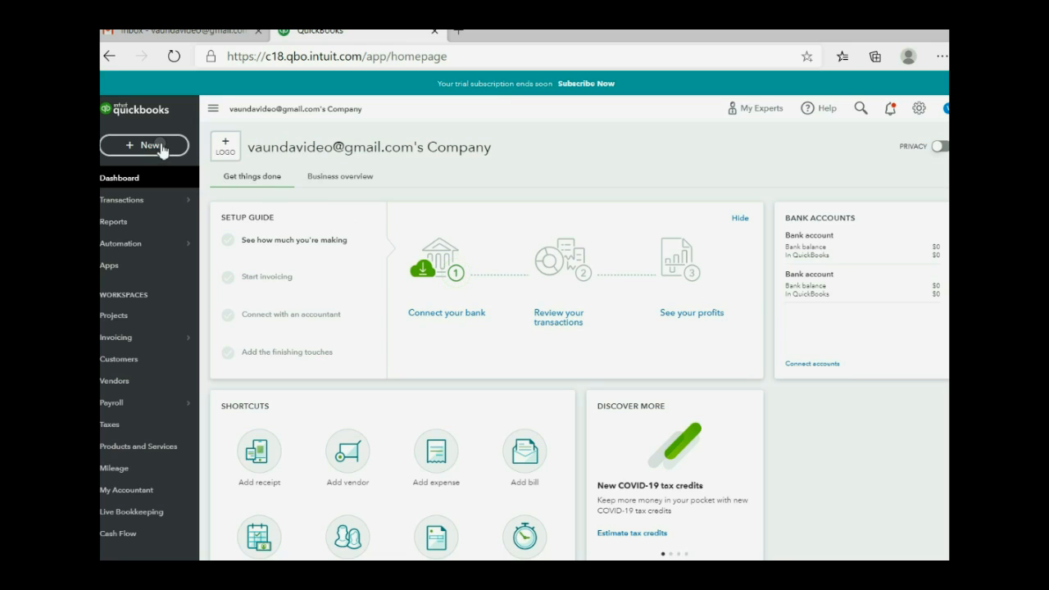
left_click(144, 144)
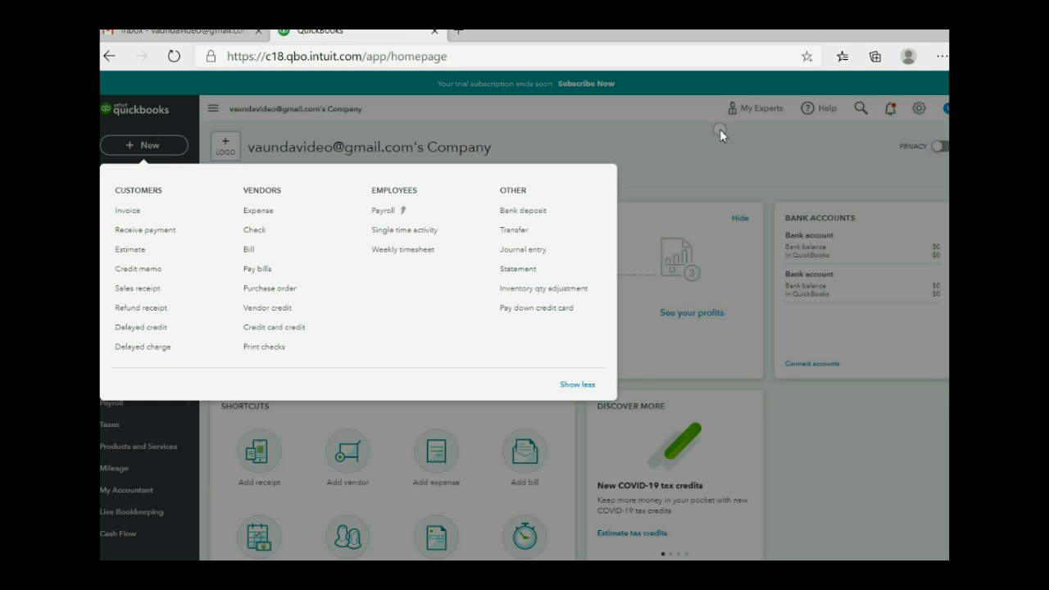
left_click(918, 108)
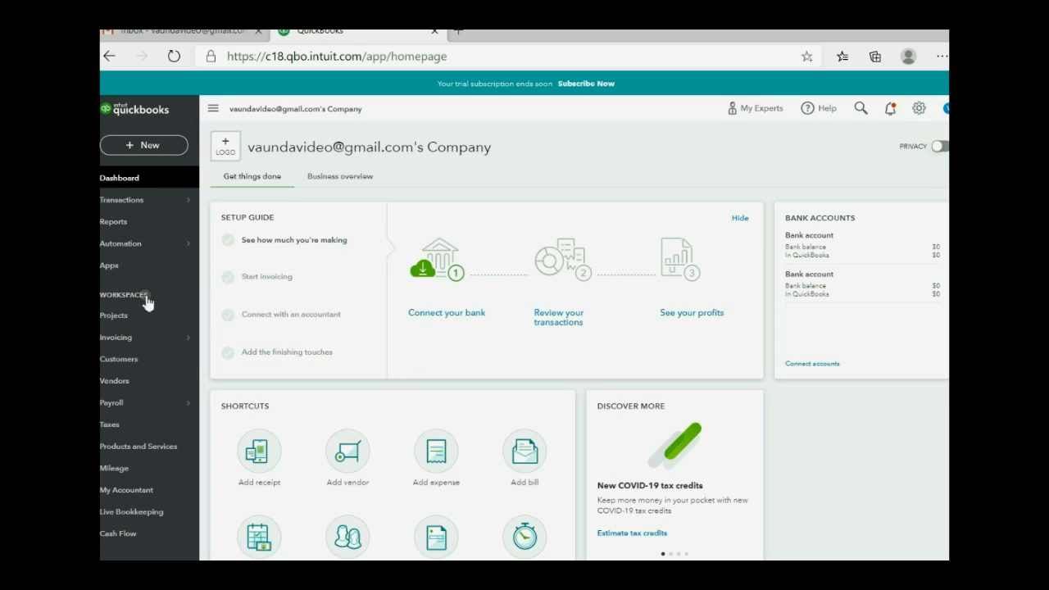
mouse_move(140, 423)
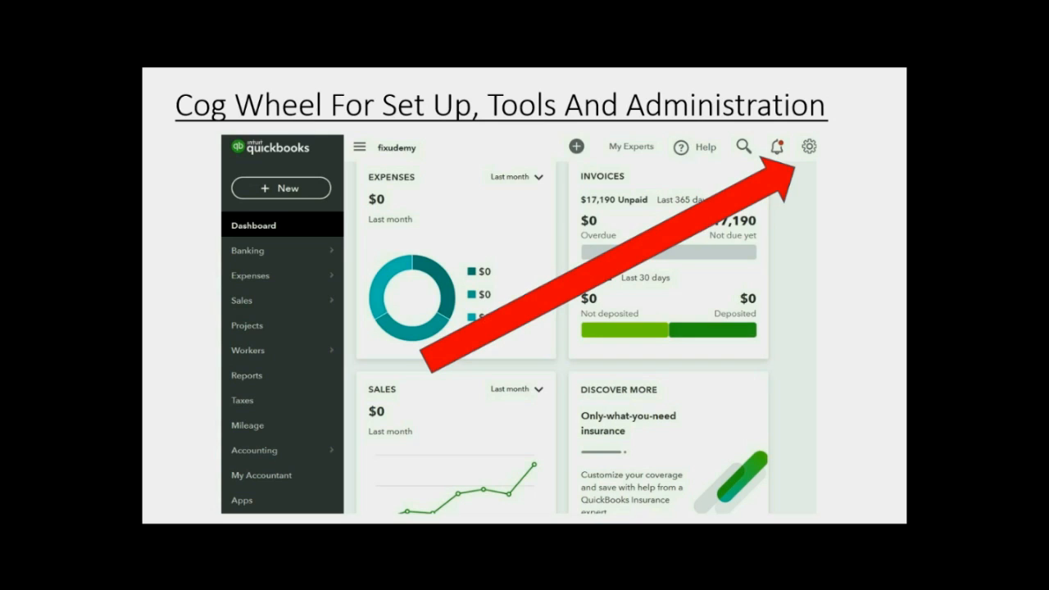
Step: Advance through the New Transaction slide to the Left Panel slide
left_click(810, 148)
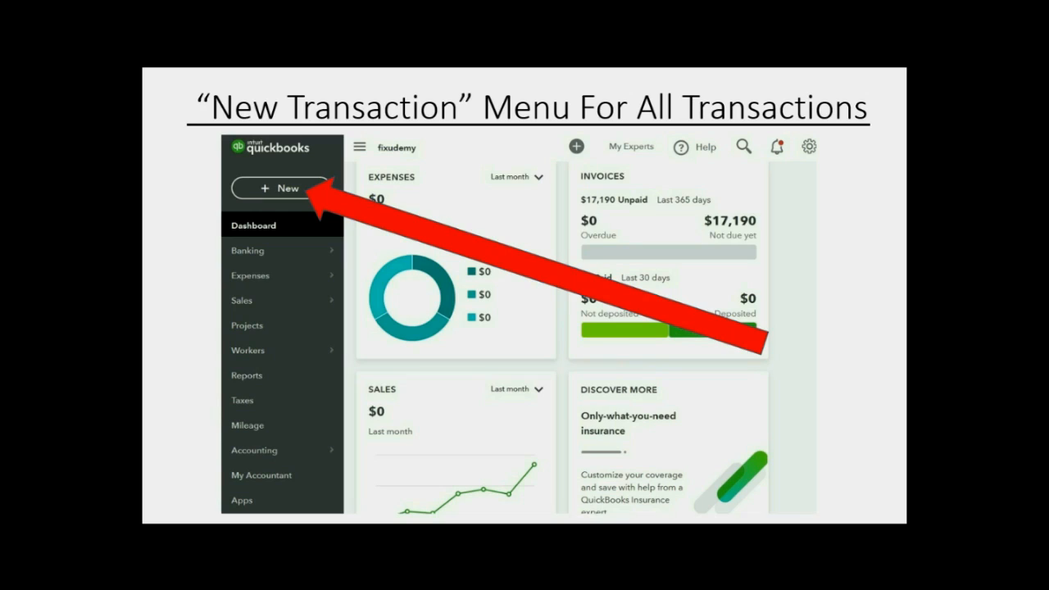
left_click(279, 187)
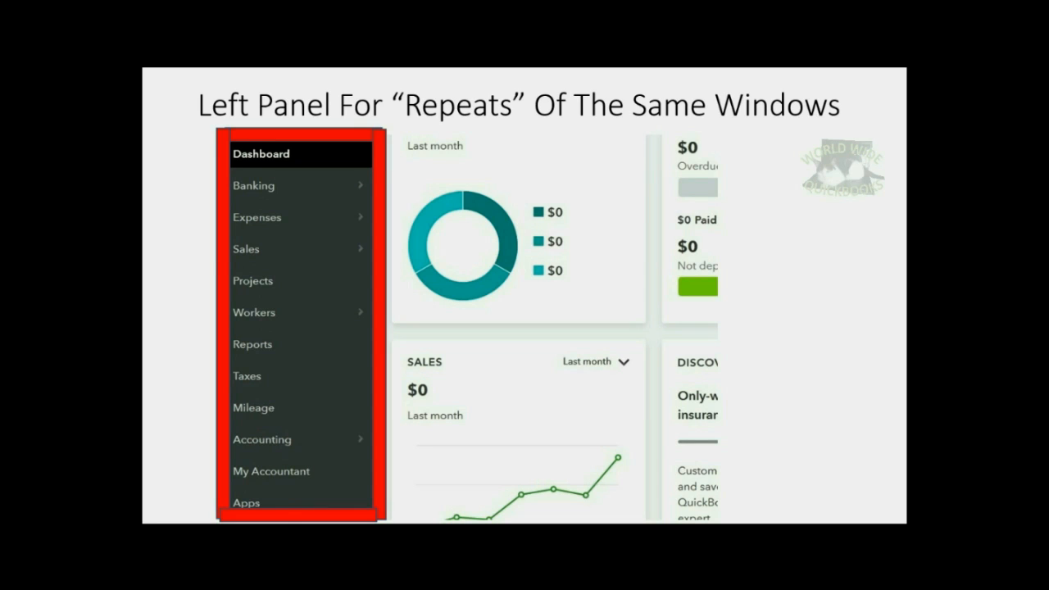
Step: Show the slide on Reports as the only place to open reports, then move past it
left_click(253, 344)
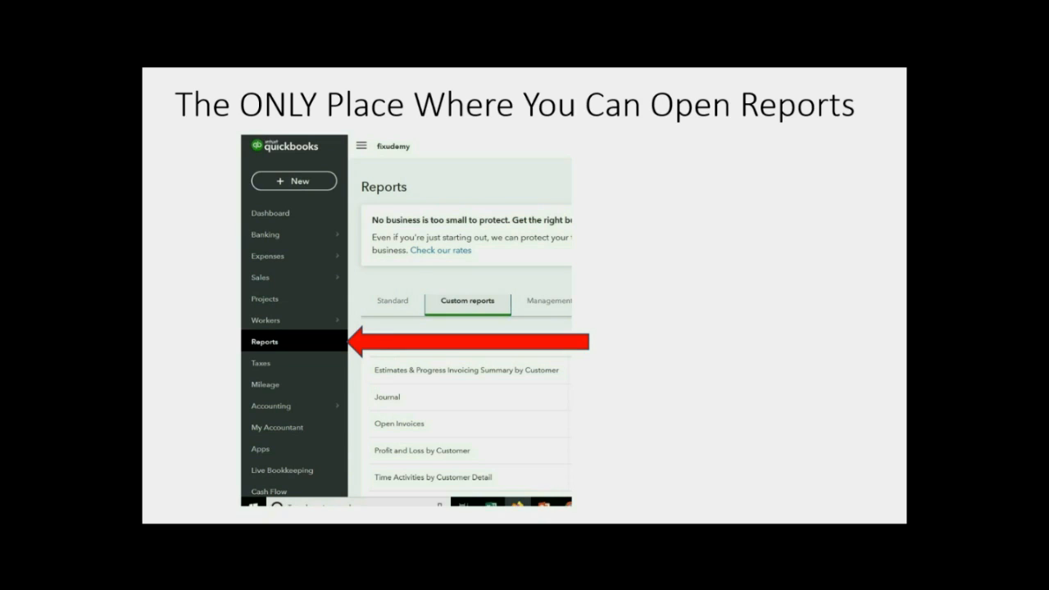
left_click(259, 277)
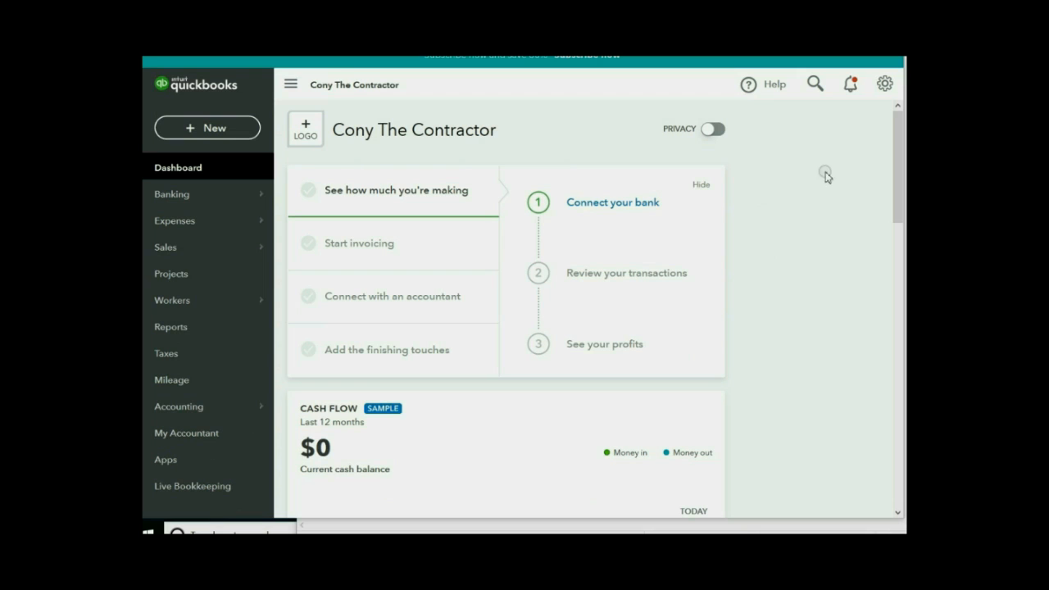
mouse_move(270, 97)
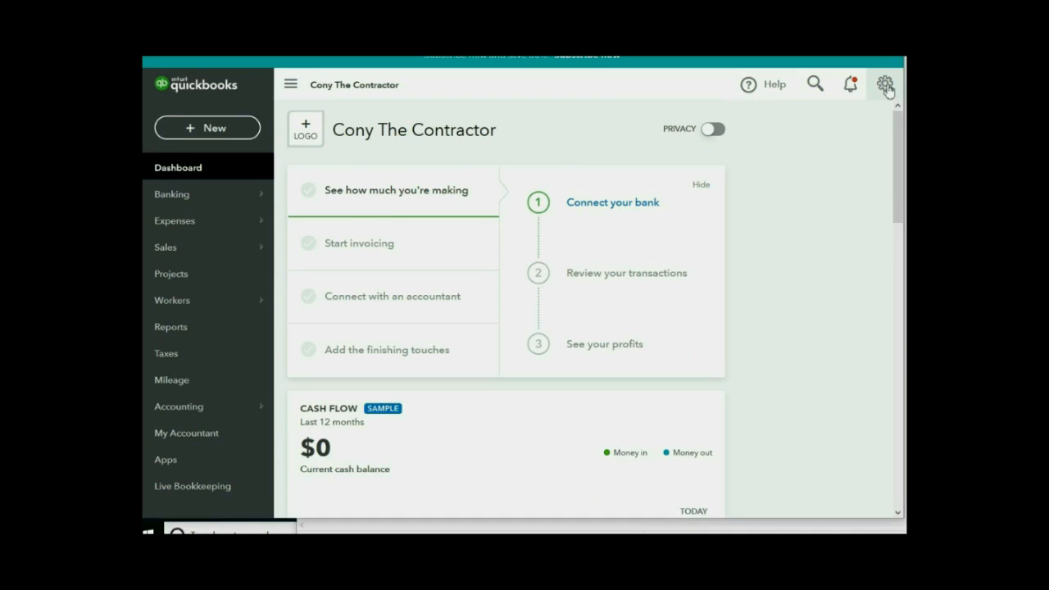
left_click(885, 85)
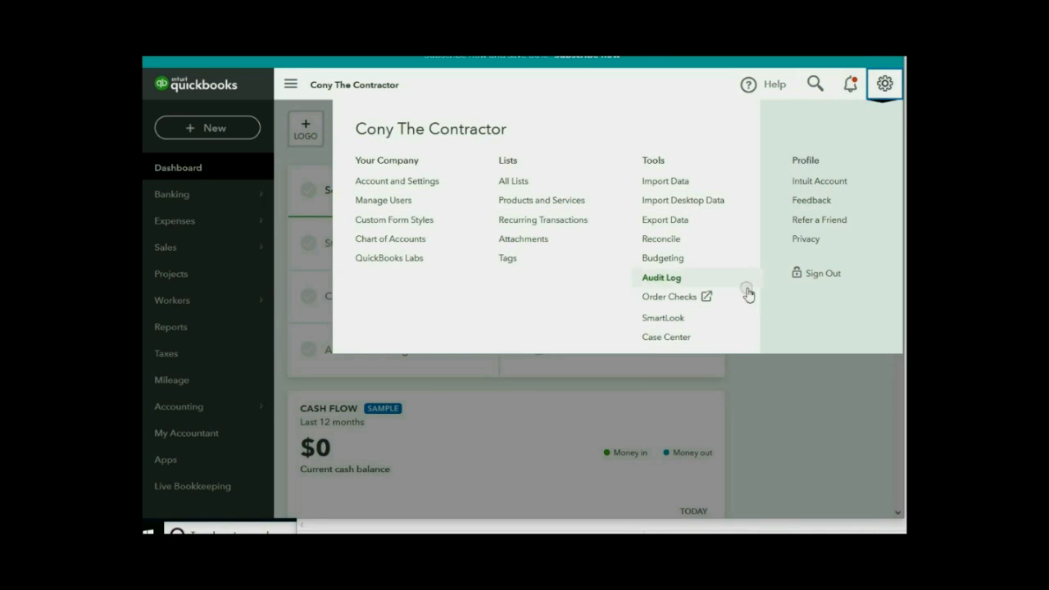
mouse_move(518, 154)
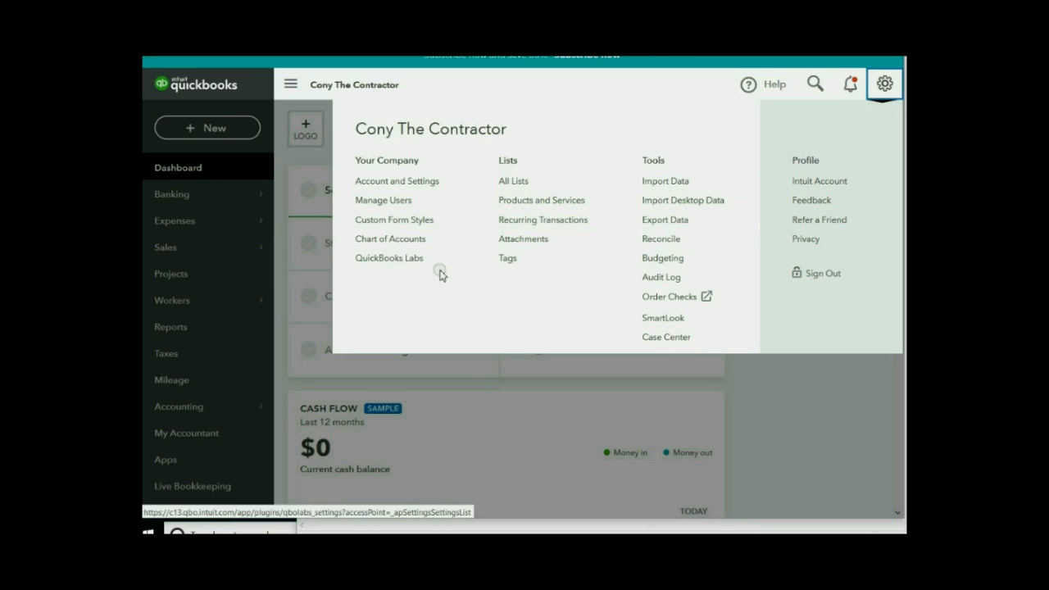
mouse_move(402, 170)
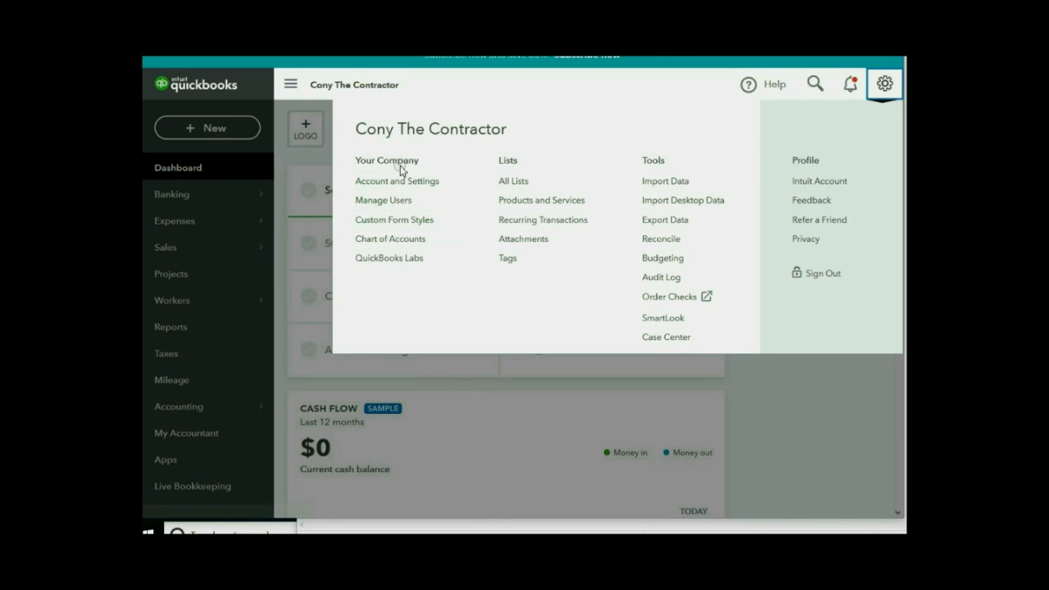
mouse_move(384, 200)
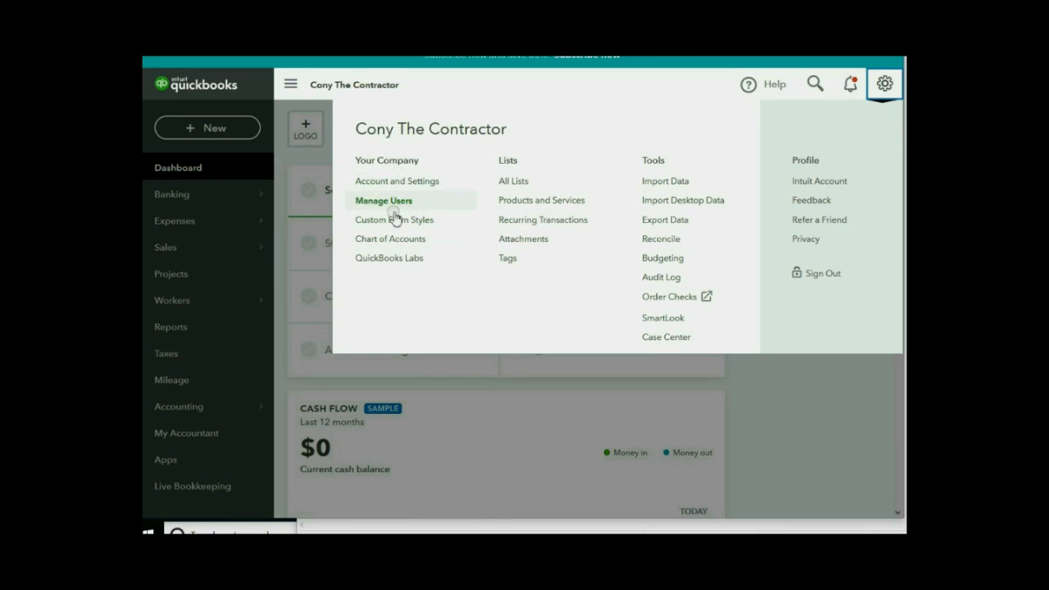
mouse_move(669, 177)
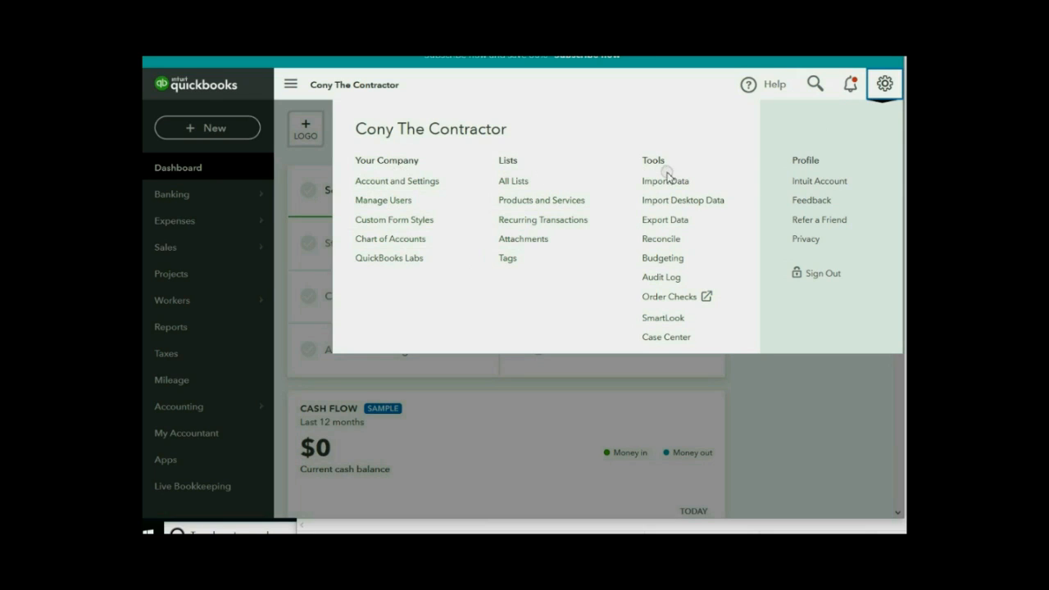
mouse_move(542, 220)
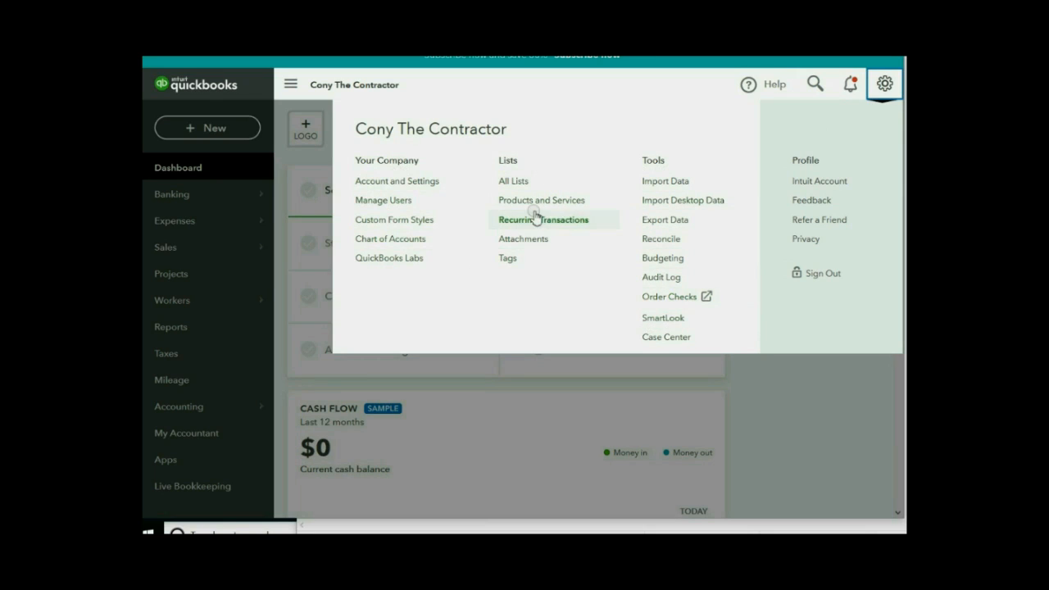
mouse_move(211, 131)
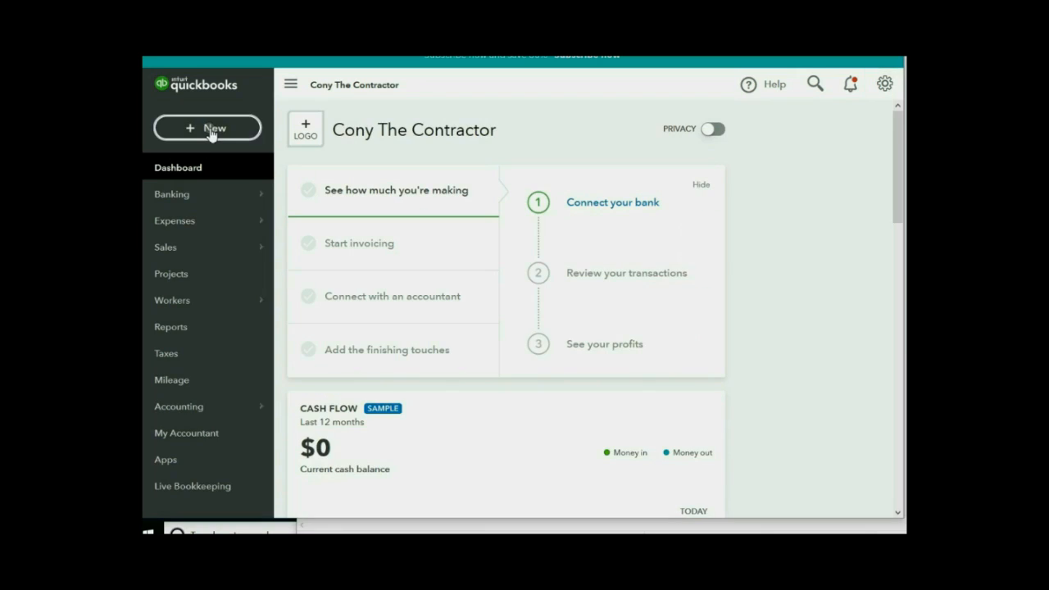
Step: Go to the Reports page from the left panel and show the empty Custom reports list
left_click(206, 128)
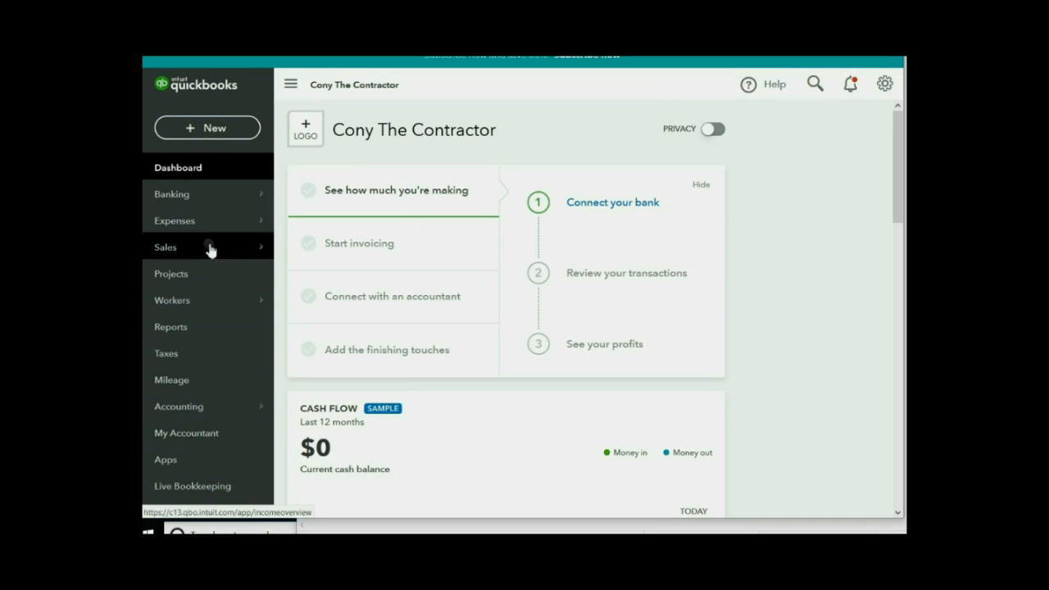
mouse_move(187, 433)
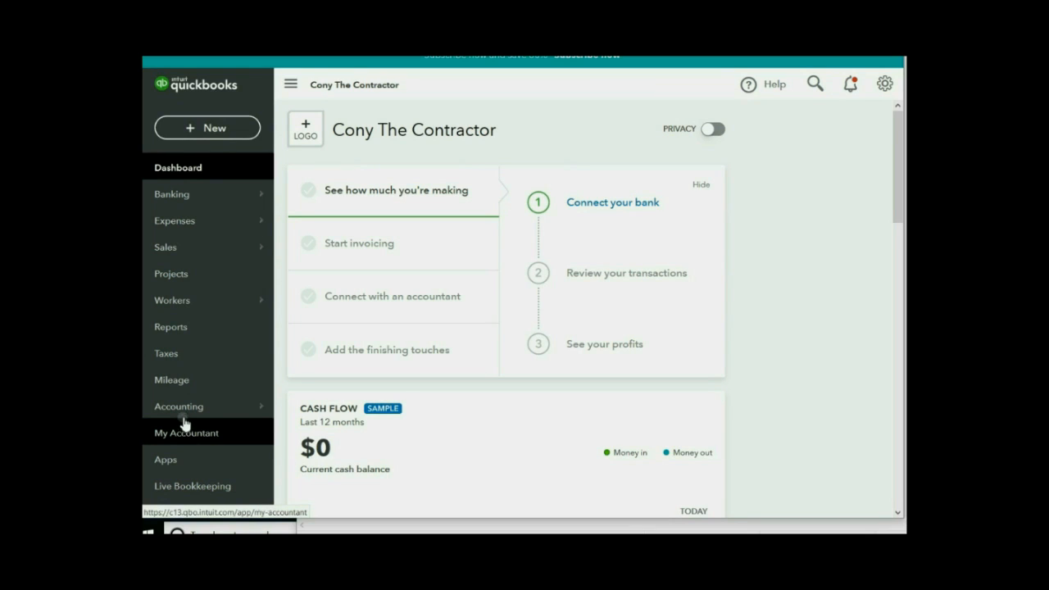
mouse_move(170, 326)
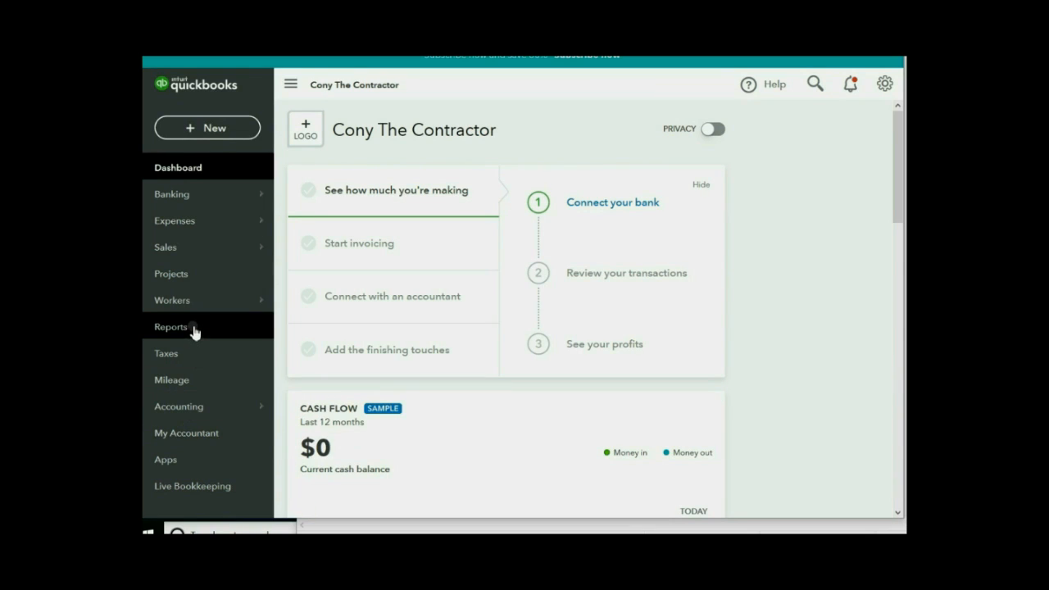
left_click(170, 326)
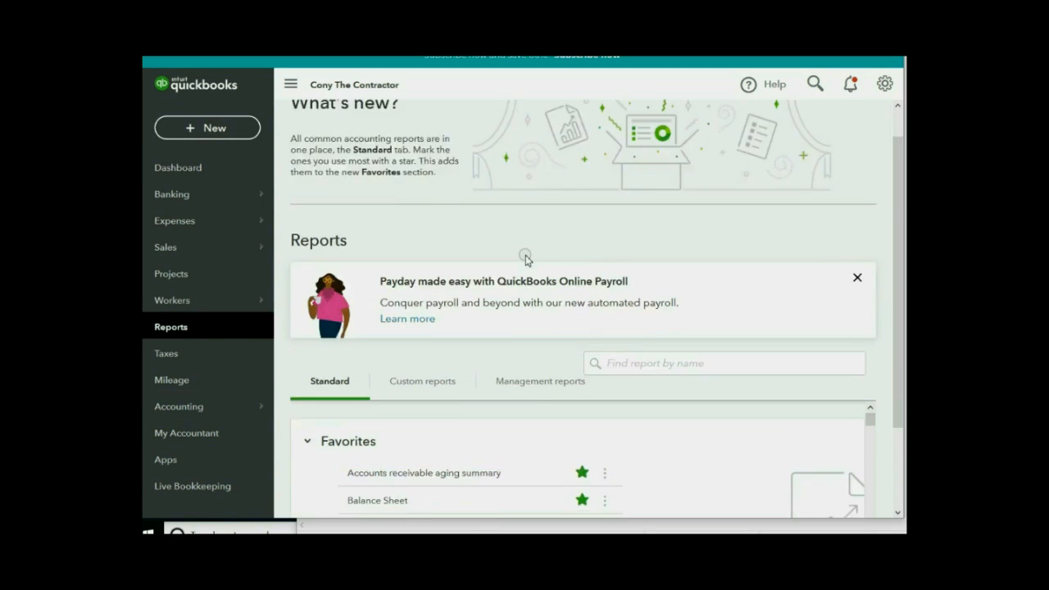
scroll("up", 3)
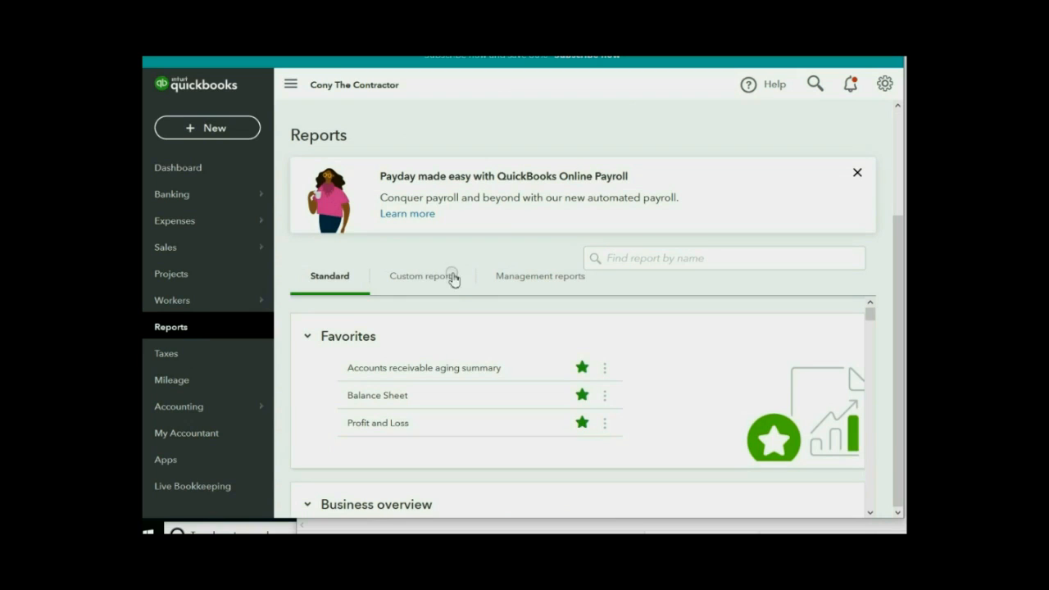
left_click(423, 275)
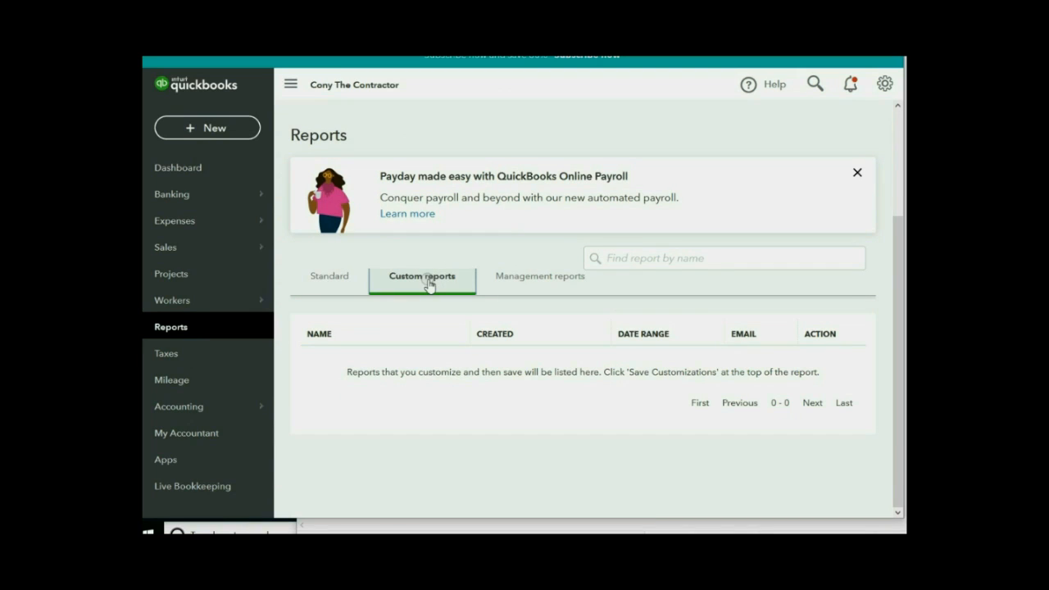